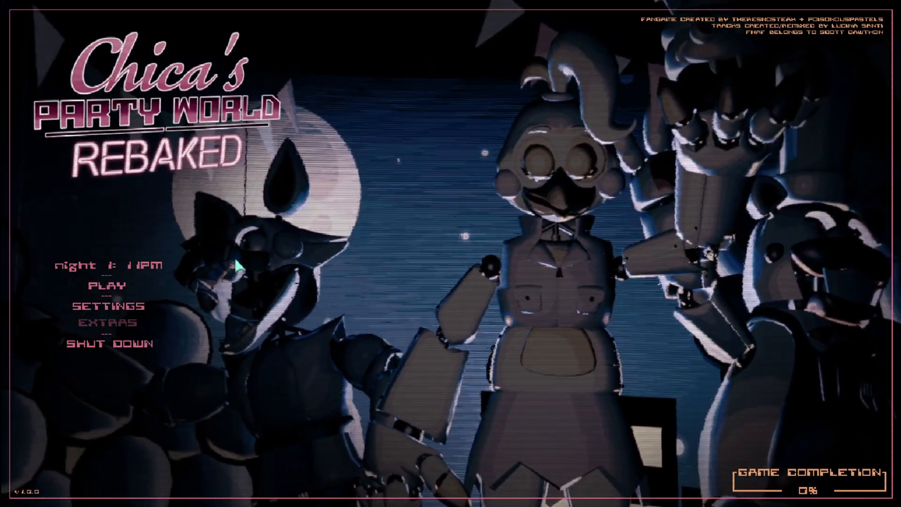
Start Night 1 from the main menu with its PLAY button.
left_click(106, 285)
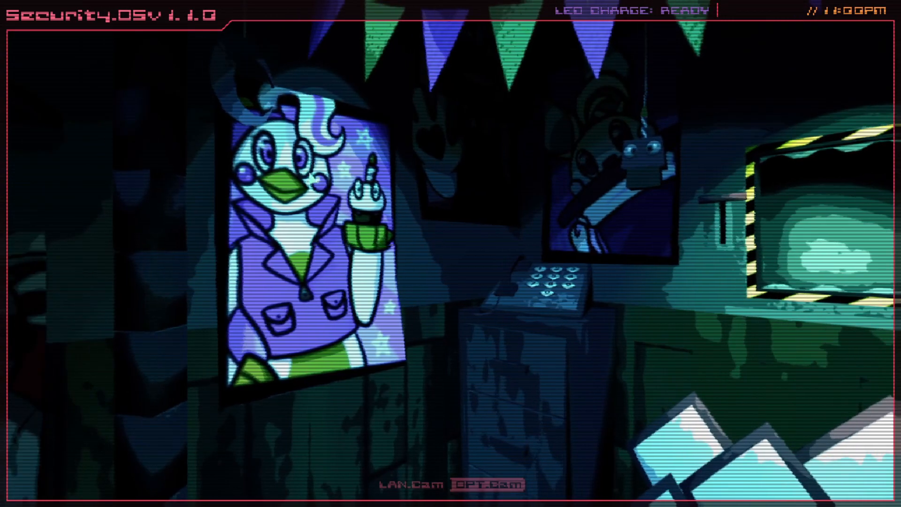
Move forward into the dark area and flash the LED twice to find the way.
left_click(488, 483)
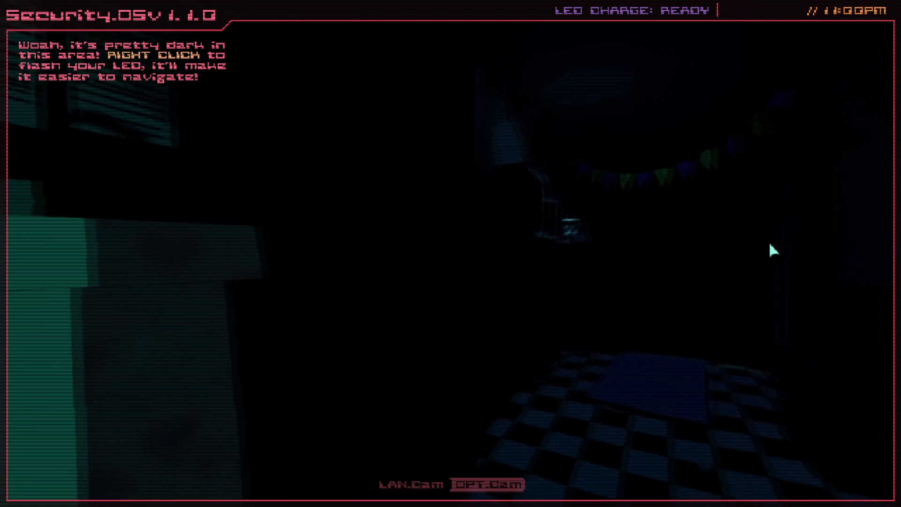
right_click(774, 249)
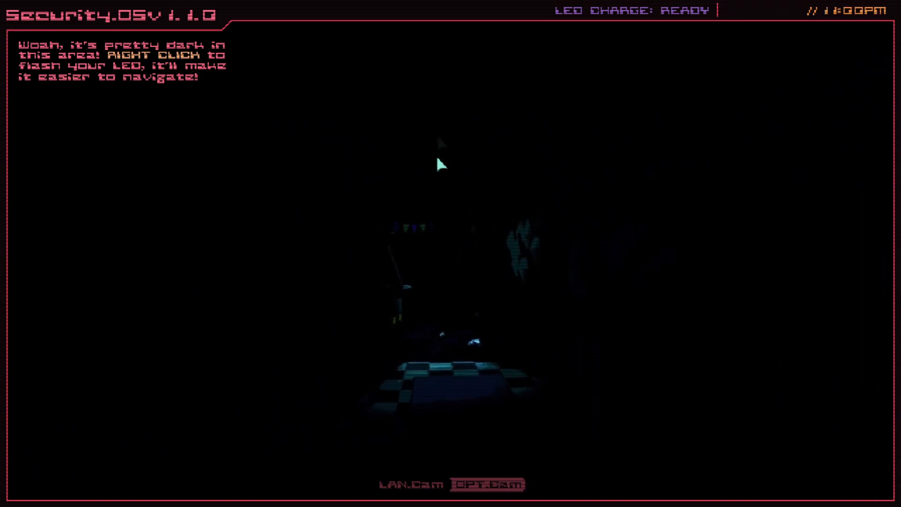
right_click(443, 165)
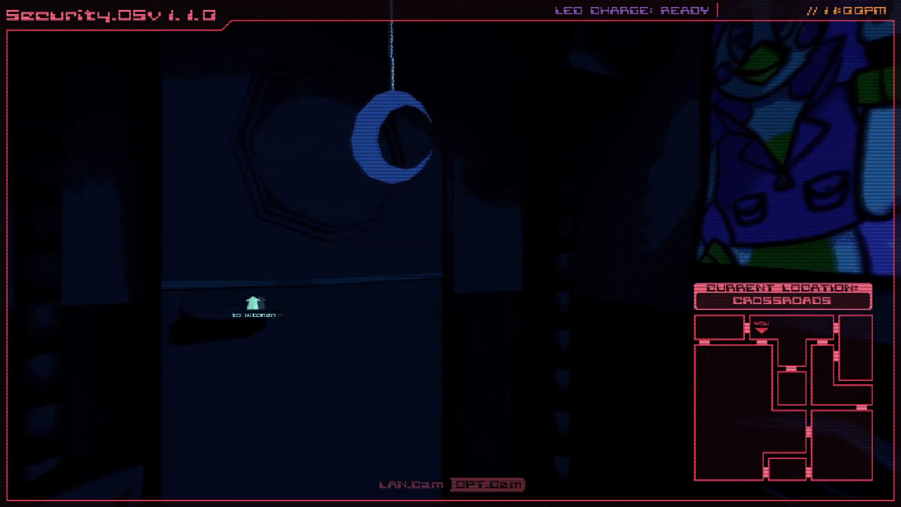
Take the 'to kitchen' path and walk through the dark room to the balloon room.
left_click(248, 303)
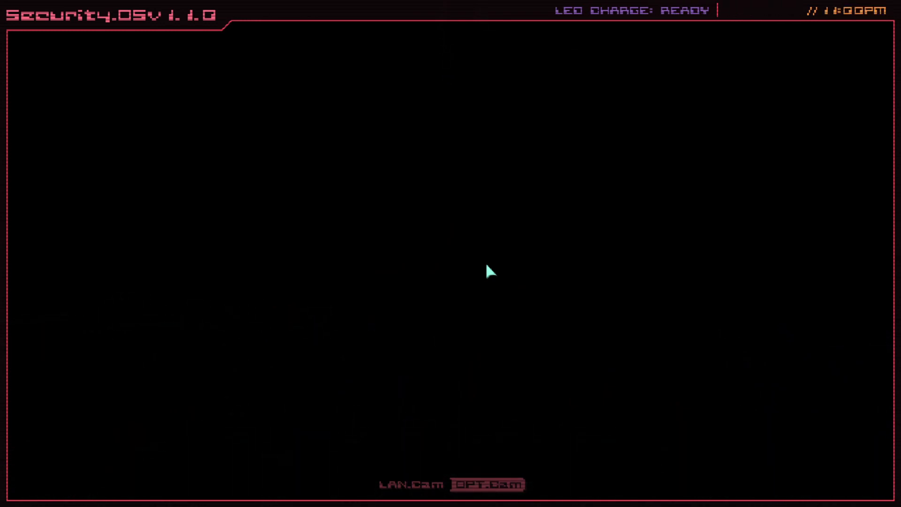
left_click(488, 484)
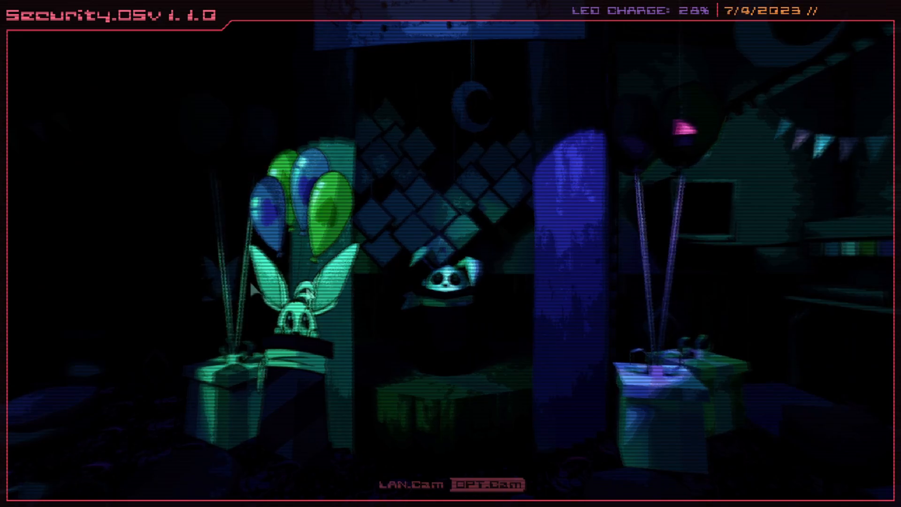
Walk from the balloon party room onward into the Main Hall.
left_click(490, 486)
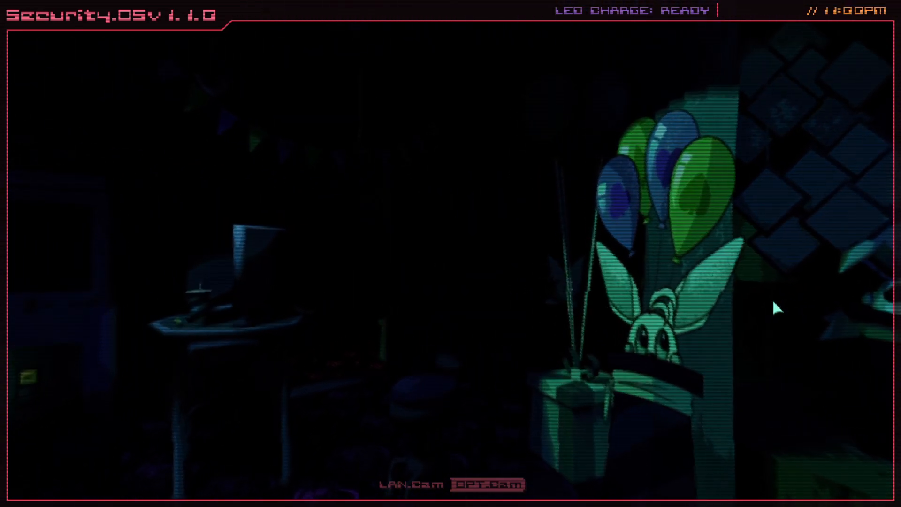
left_click(488, 484)
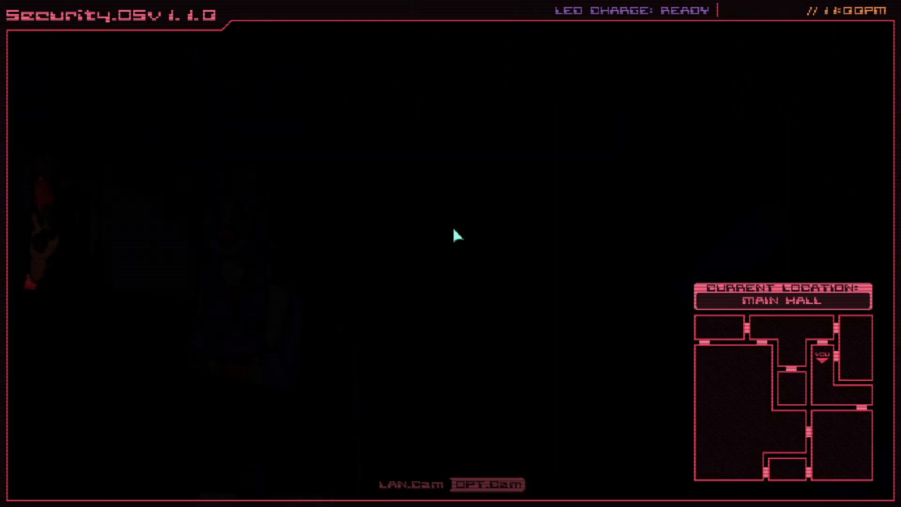
mouse_move(618, 295)
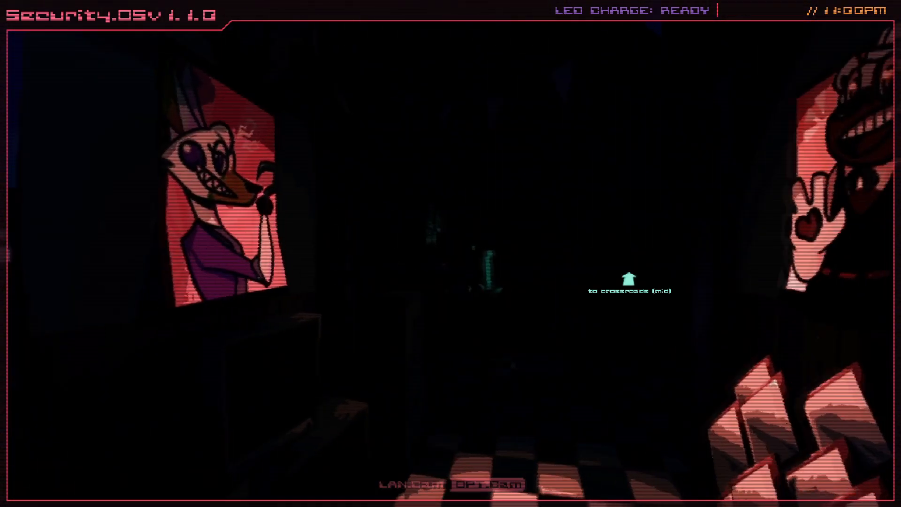
Head toward the crossroads to reach the prize counter room.
left_click(627, 284)
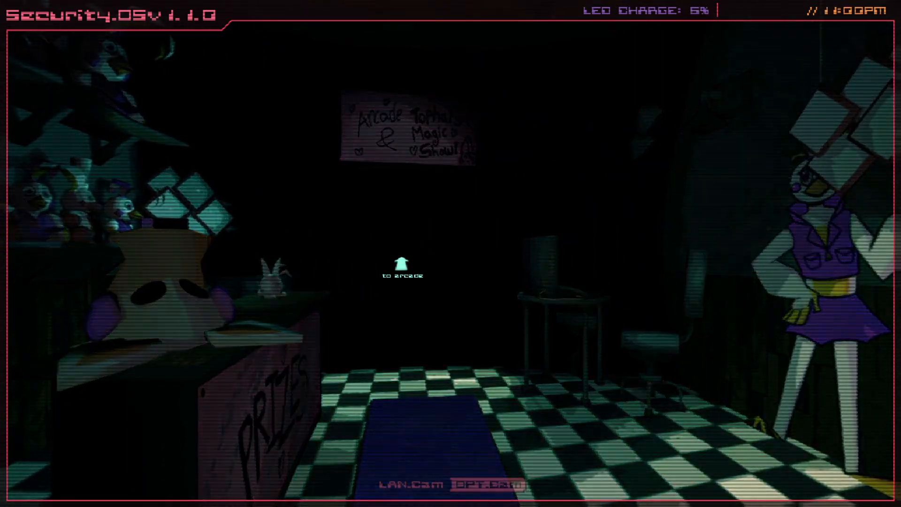
left_click(400, 262)
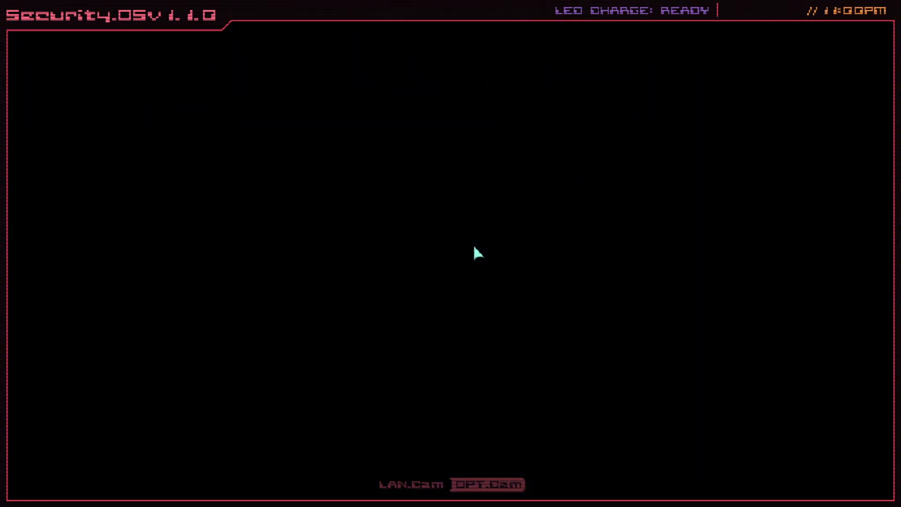
Move twice through the dark rooms to the bunting-lined hallway.
left_click(488, 485)
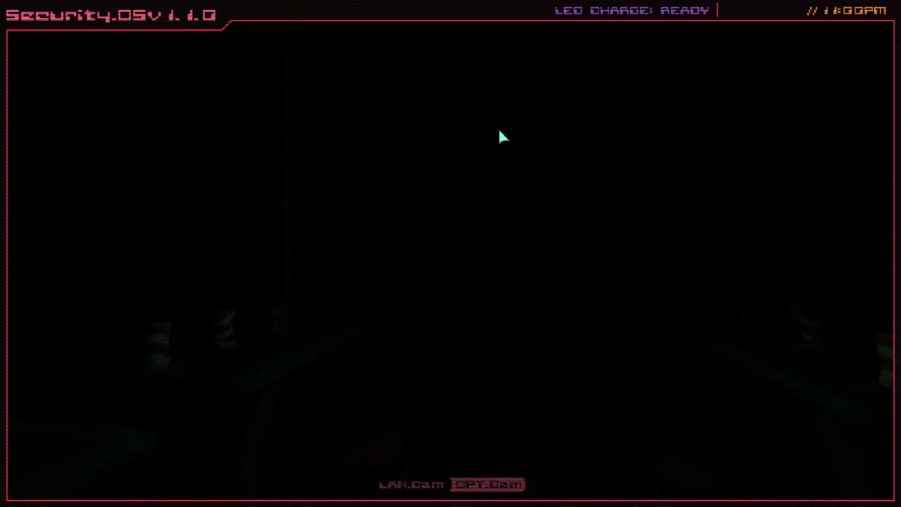
left_click(488, 484)
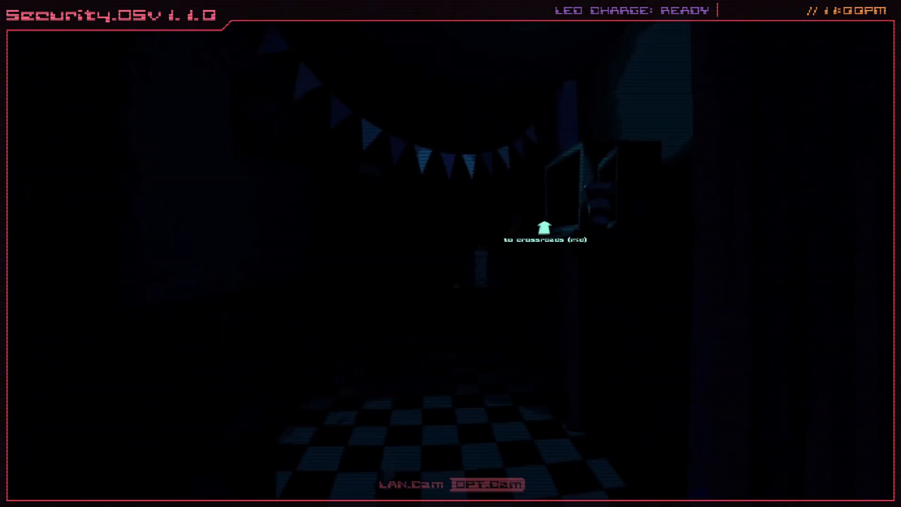
Go through the middle crossroads to the main hall, reaching the 'begin the shift?' prompt.
left_click(543, 226)
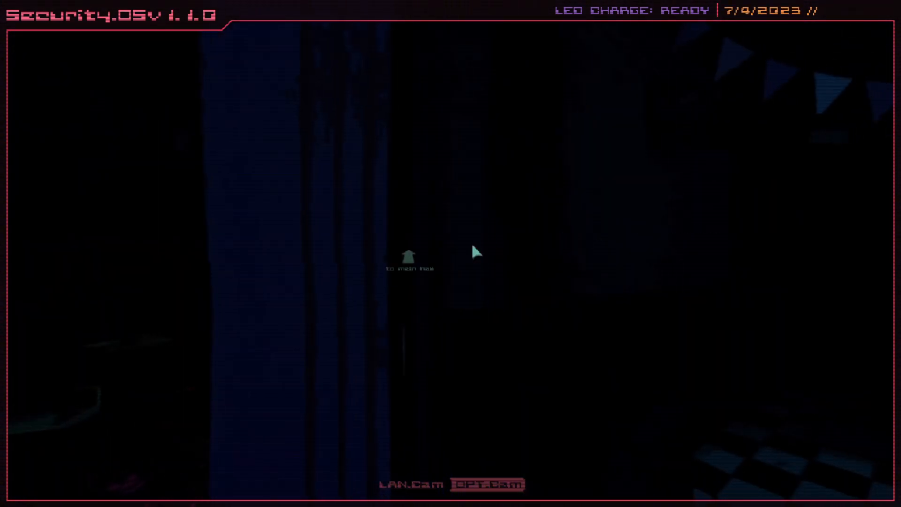
left_click(407, 259)
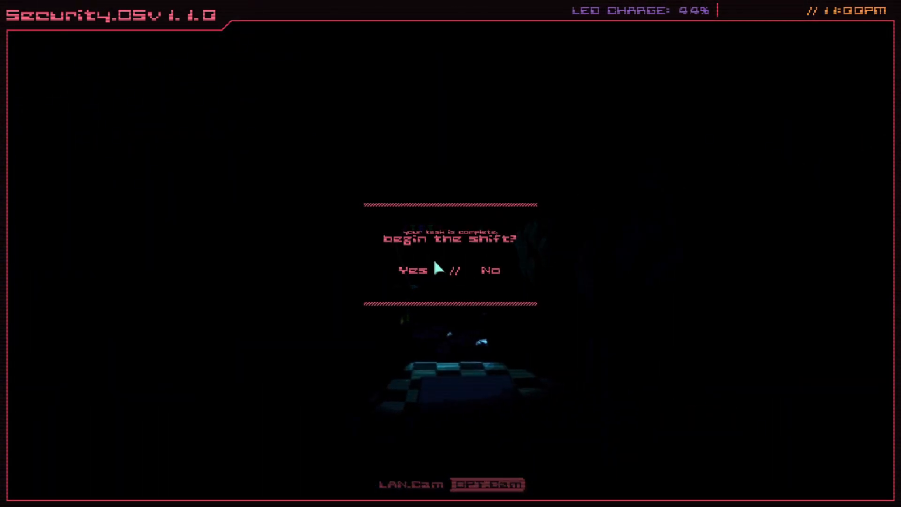
left_click(407, 271)
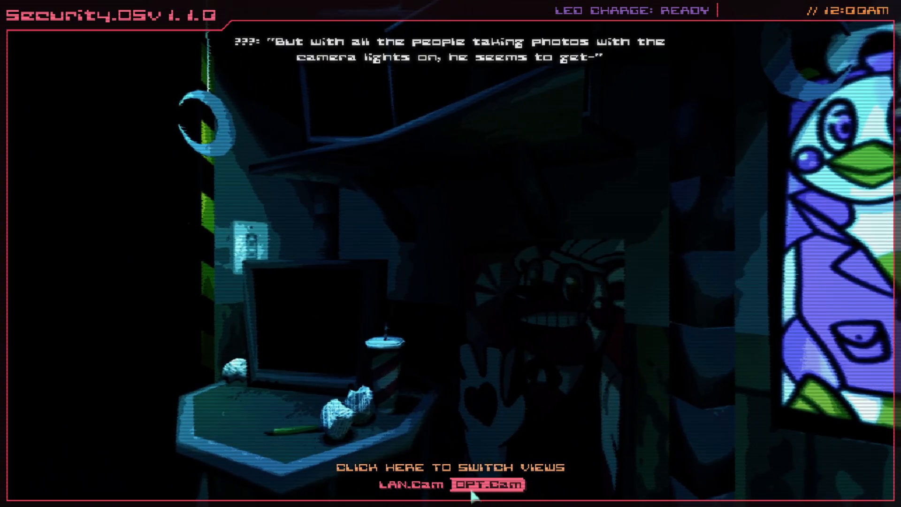
mouse_move(324, 299)
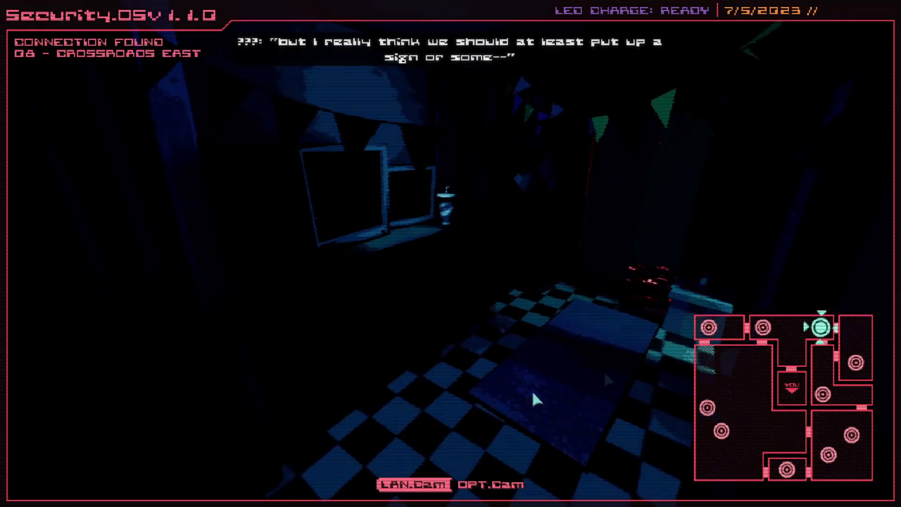
Watch the office doorway until 1:00 AM while the LED recharges.
left_click(484, 485)
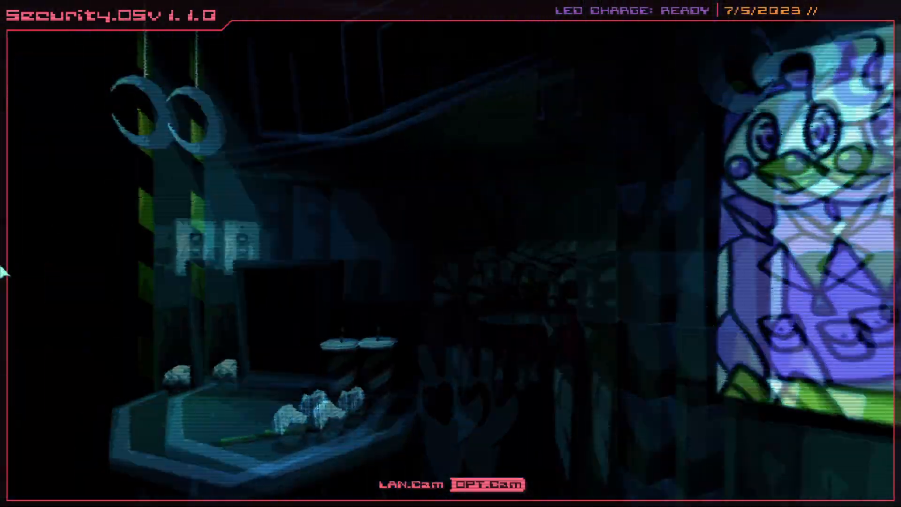
left_click(412, 484)
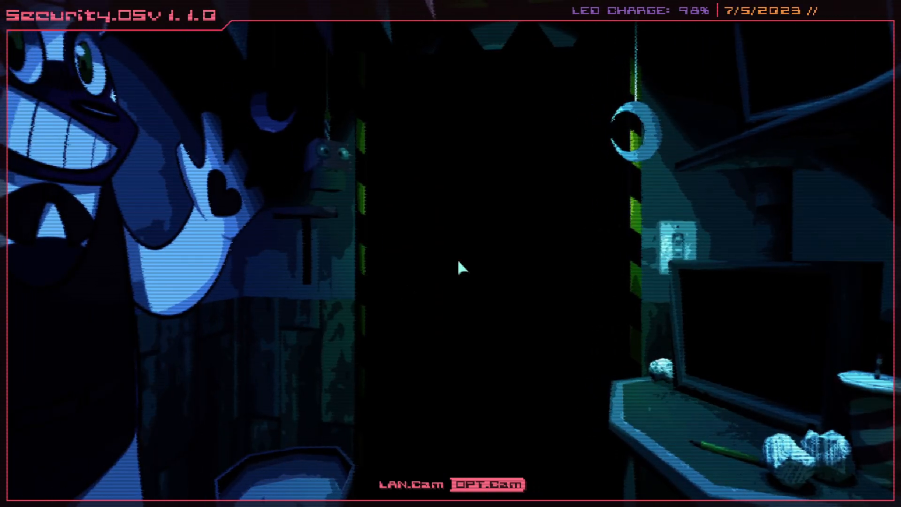
left_click(411, 485)
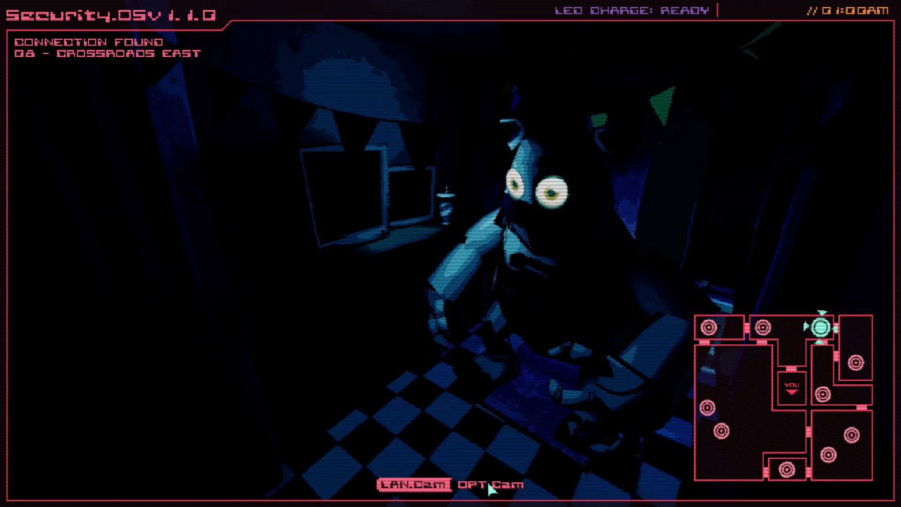
Return to the office view from Crossroads East, then reopen the cameras.
left_click(489, 485)
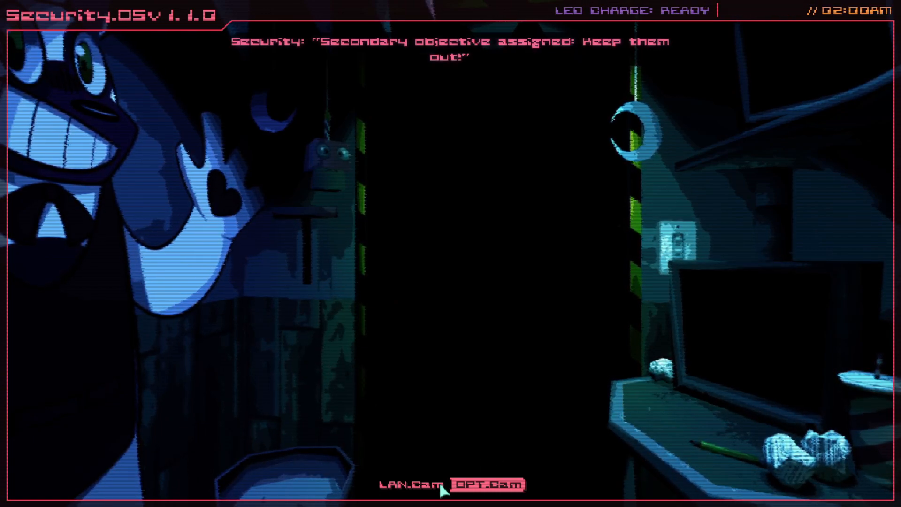
left_click(484, 485)
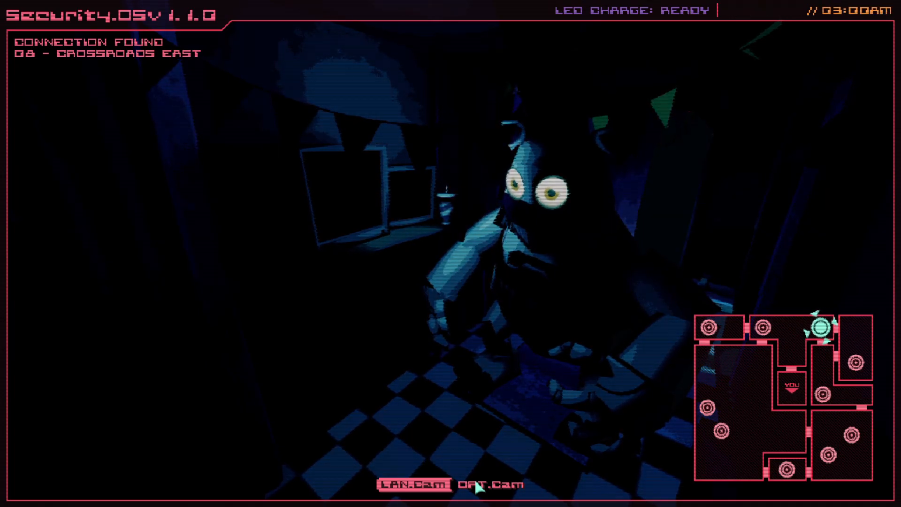
Check cameras 03, 02 Dining Hall and Crossroads West.
left_click(486, 484)
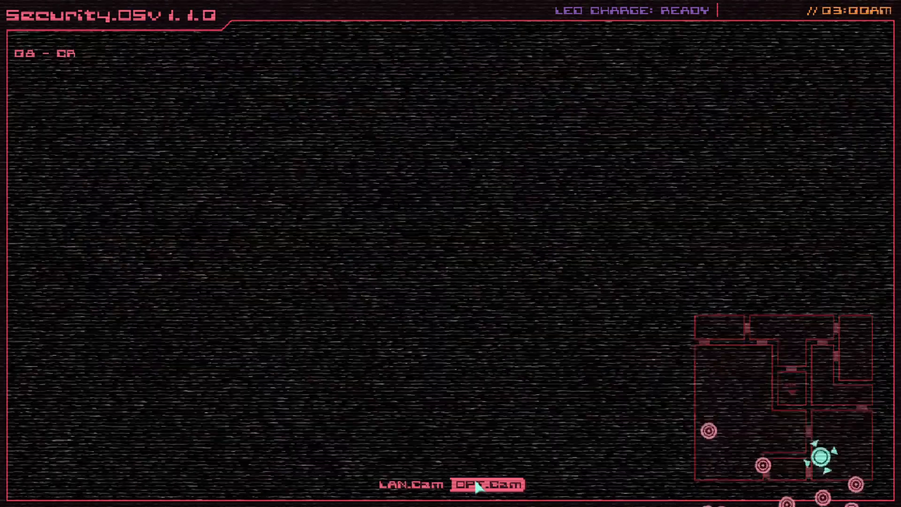
left_click(489, 485)
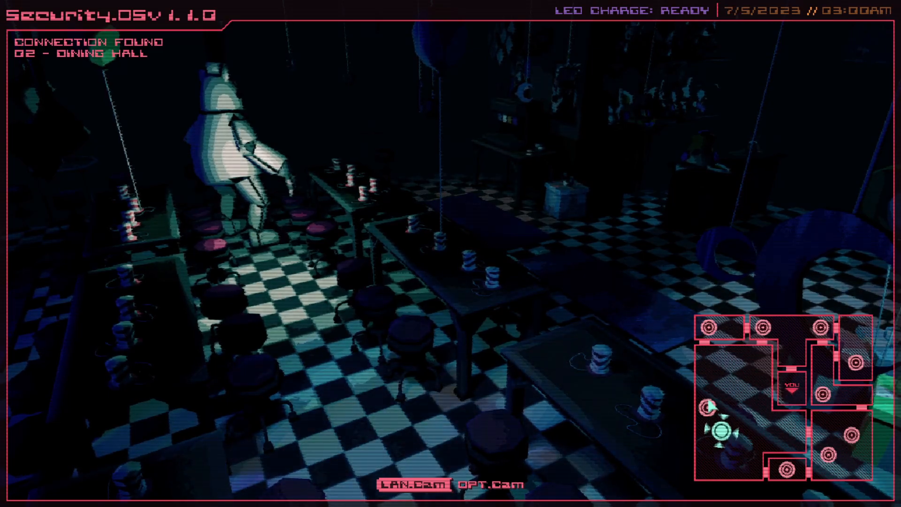
left_click(822, 328)
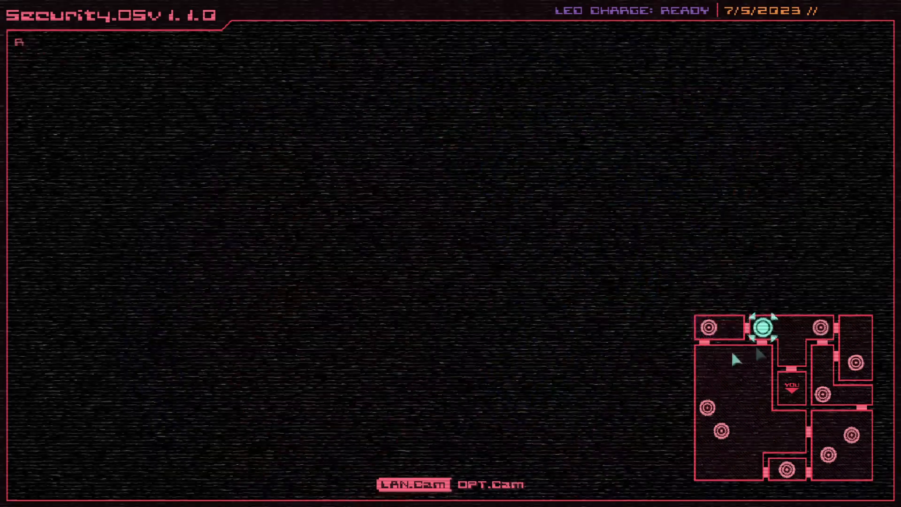
Switch to camera 06 Entrance, where an animatronic looms close at 4:00 AM.
left_click(490, 484)
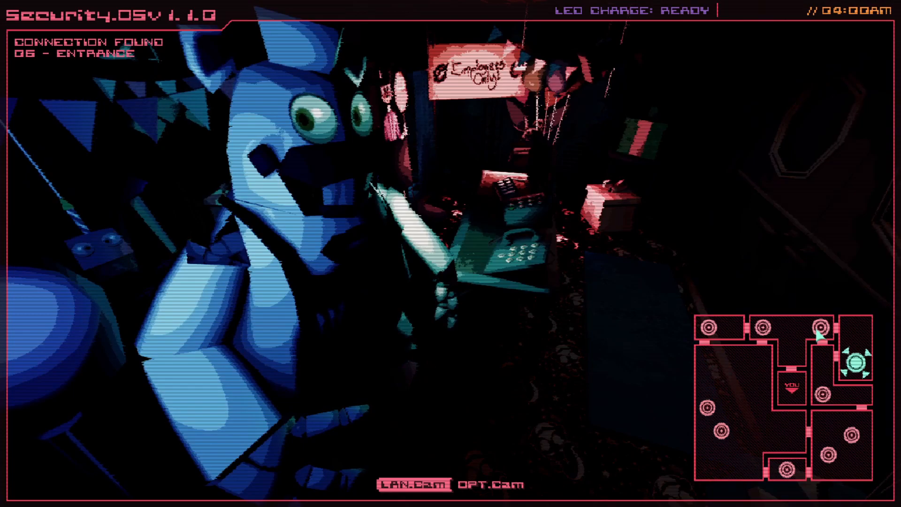
Check camera 08 Crossroads East, the office, and Crossroads West, then return to camera 03.
left_click(827, 327)
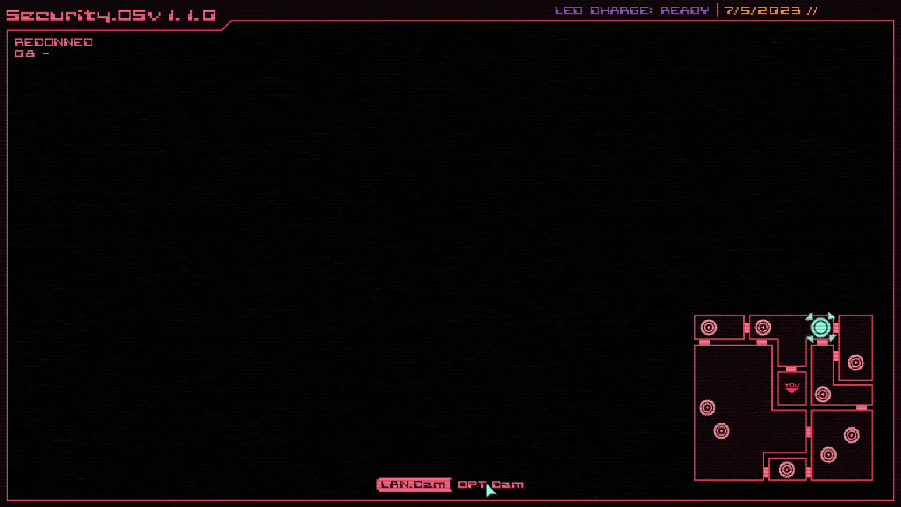
left_click(489, 484)
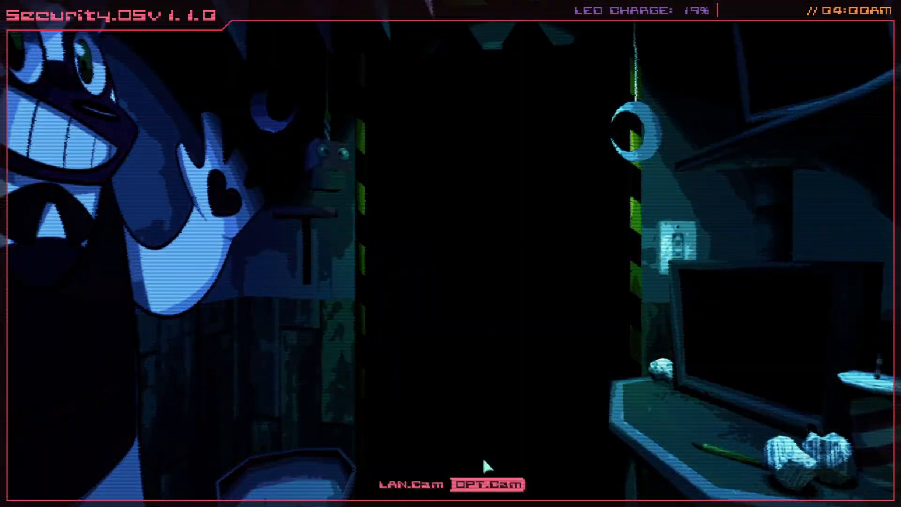
left_click(411, 483)
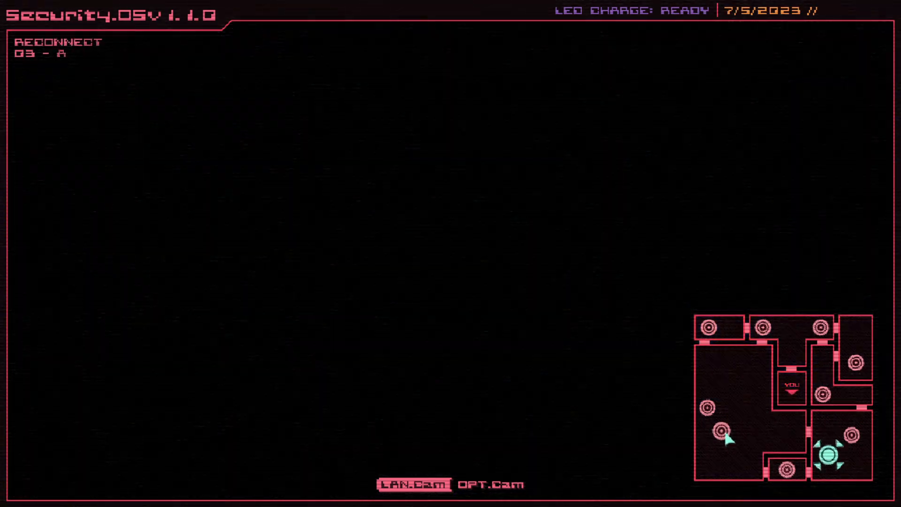
left_click(723, 438)
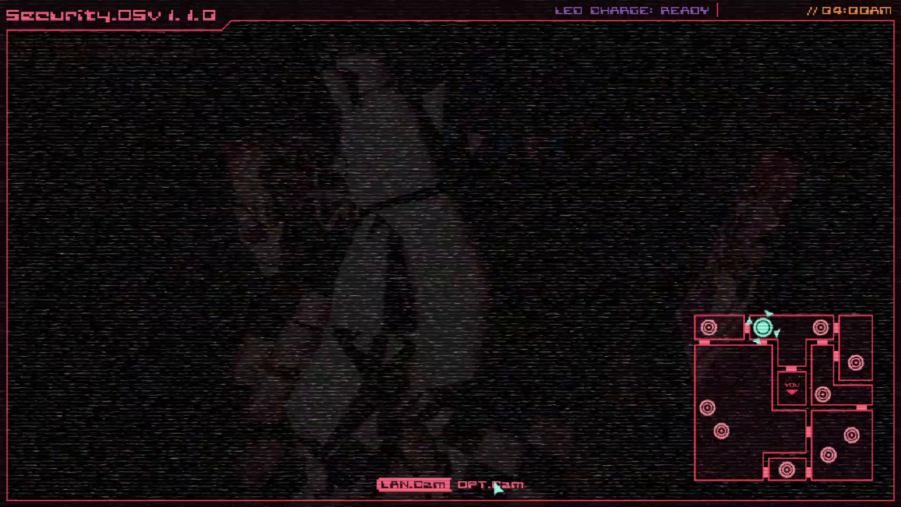
left_click(486, 484)
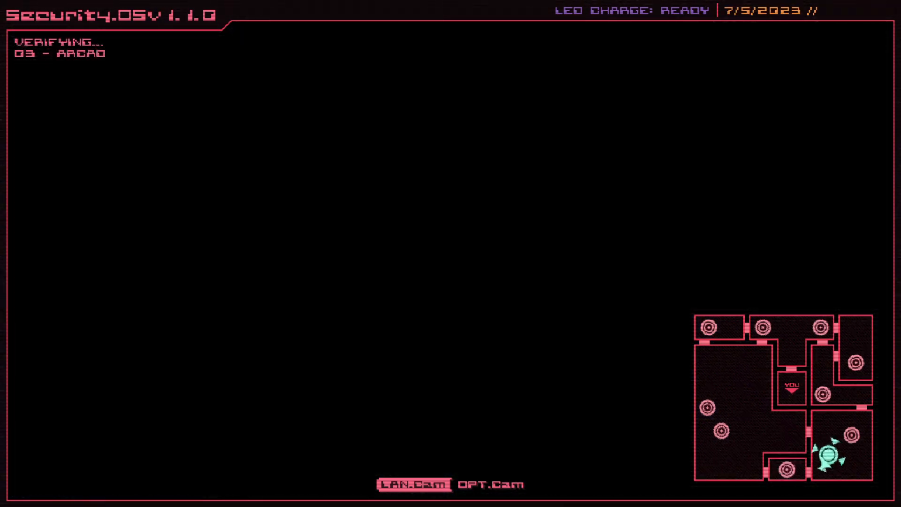
Cycle between Crossroads West and East cameras near 5:00 AM until the feed shows static.
left_click(411, 483)
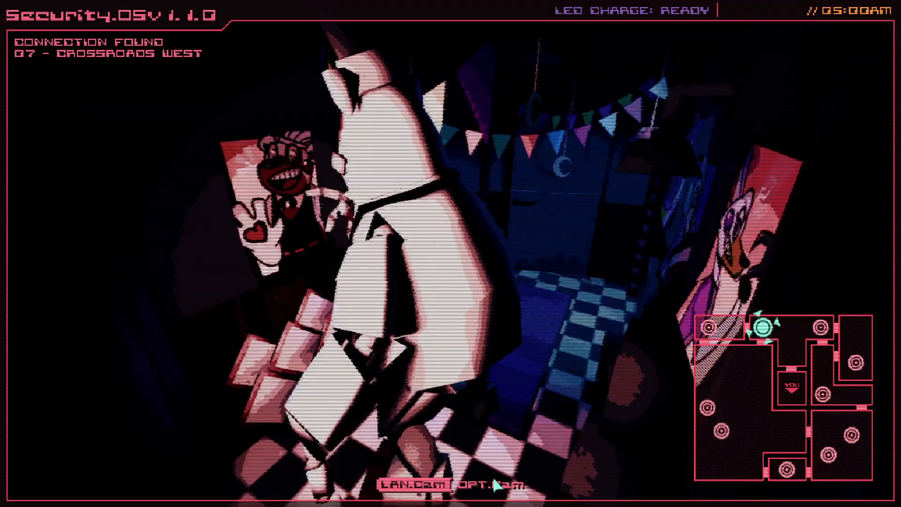
left_click(486, 485)
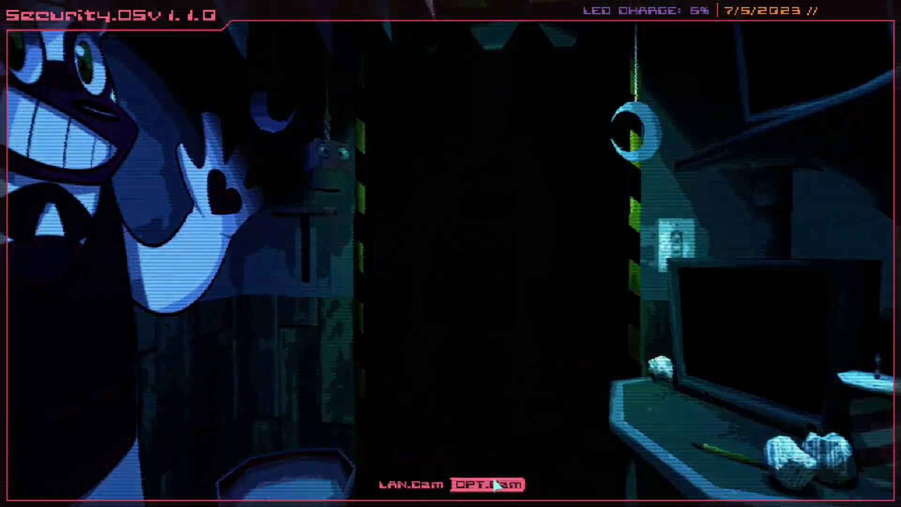
left_click(407, 485)
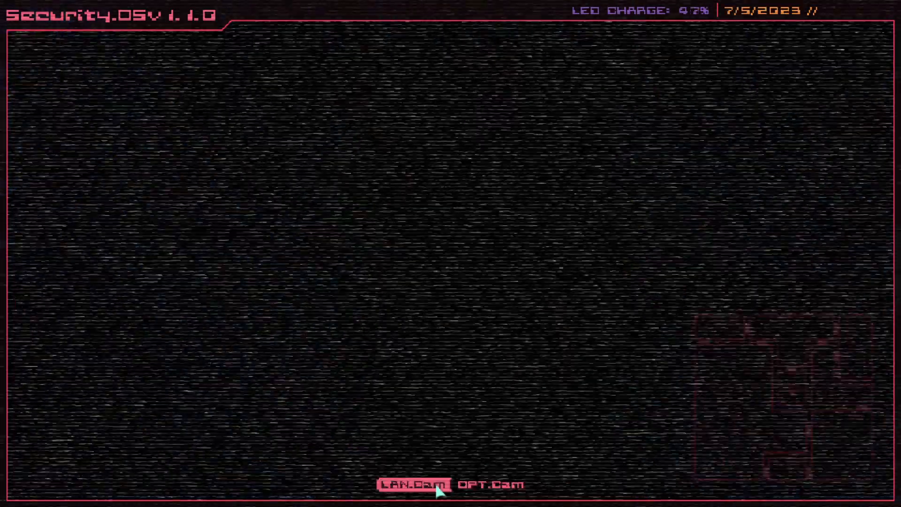
left_click(409, 485)
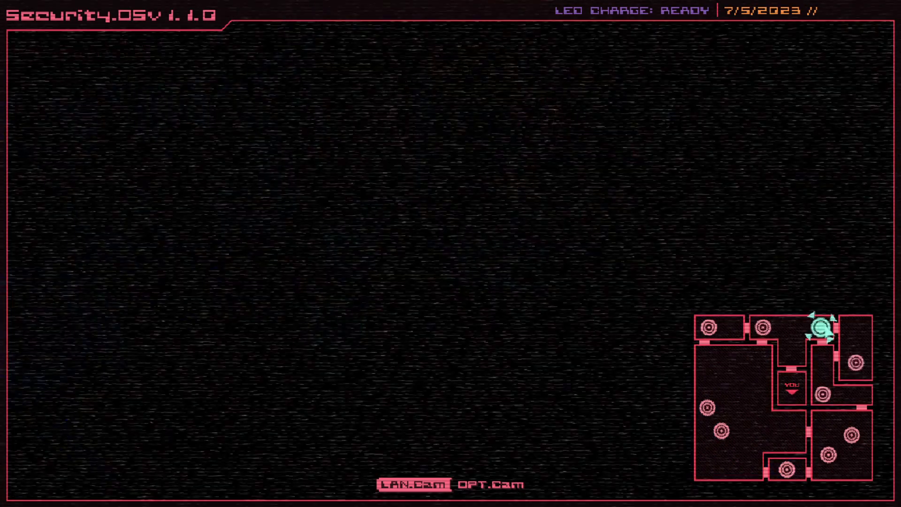
left_click(821, 327)
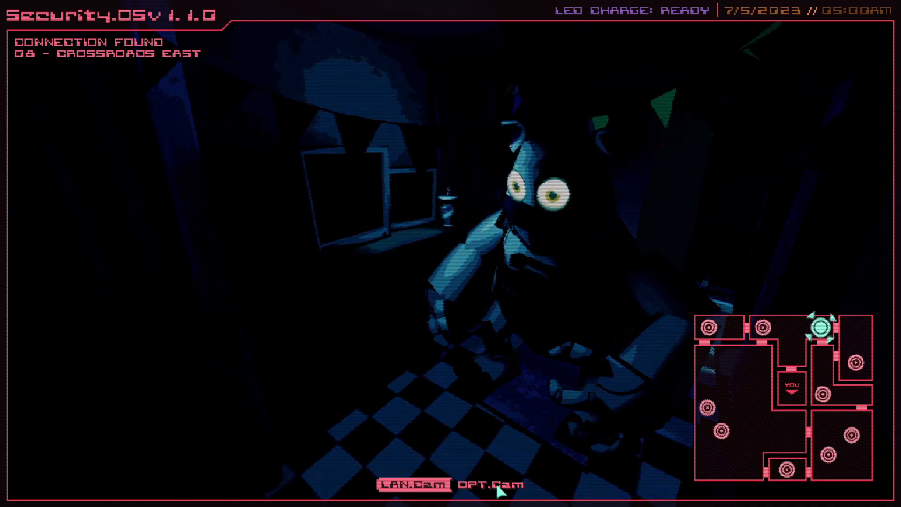
left_click(492, 484)
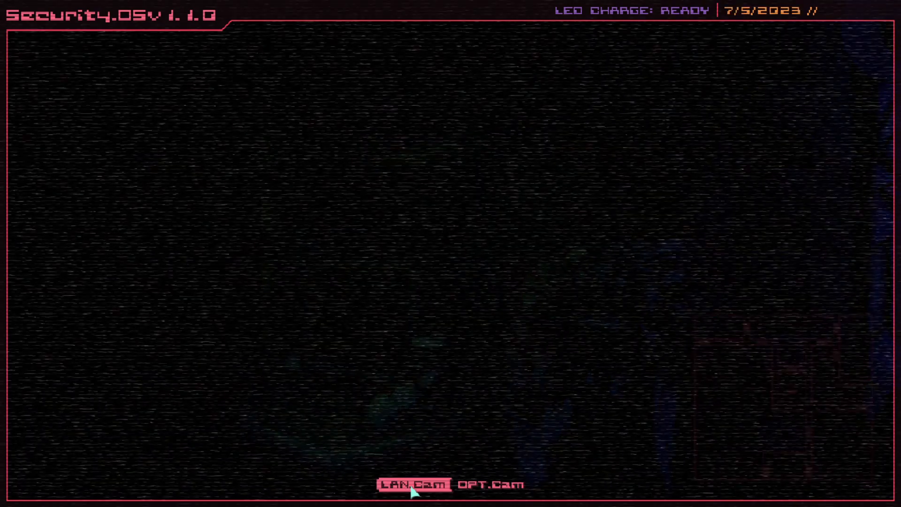
Advance past the night's end to the title menu showing Night 1 and 16.8% completion.
left_click(410, 484)
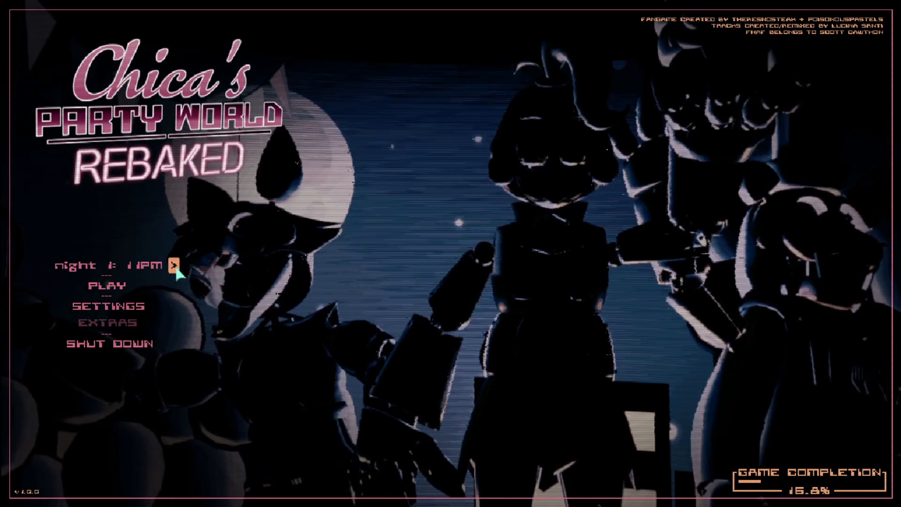
Select Night 2 with the night-selector arrow and start it.
left_click(175, 265)
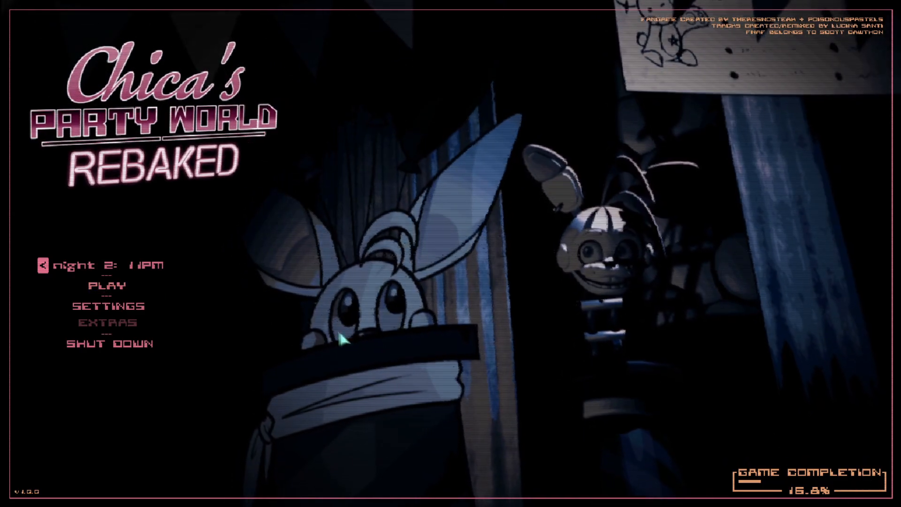
left_click(108, 285)
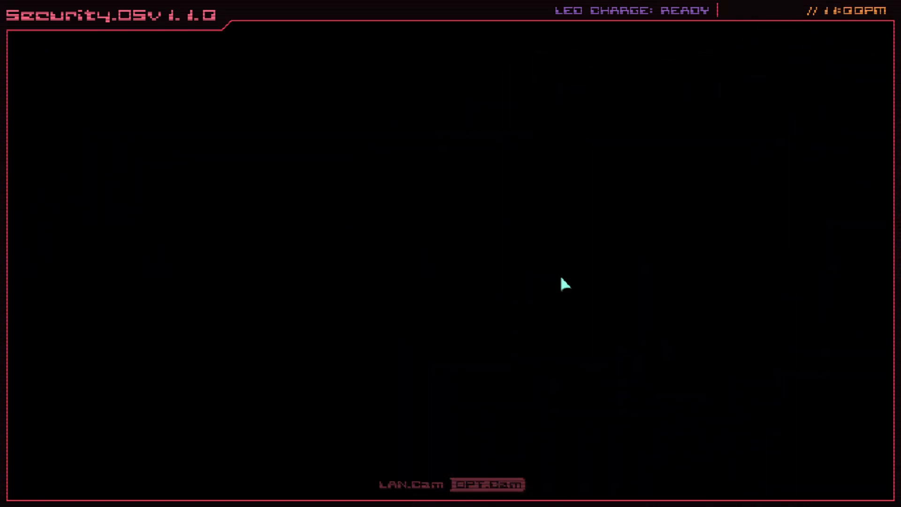
Walk through the building in OPT.Cam mode toward the Crossroads.
left_click(489, 484)
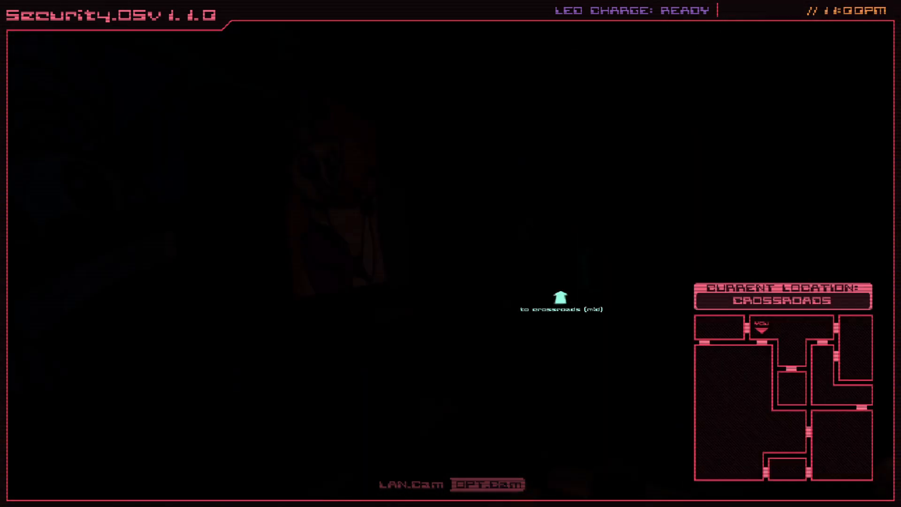
Take the 'to crossroads (mid)' arrow to finish the Night 2 pre-shift task.
left_click(557, 298)
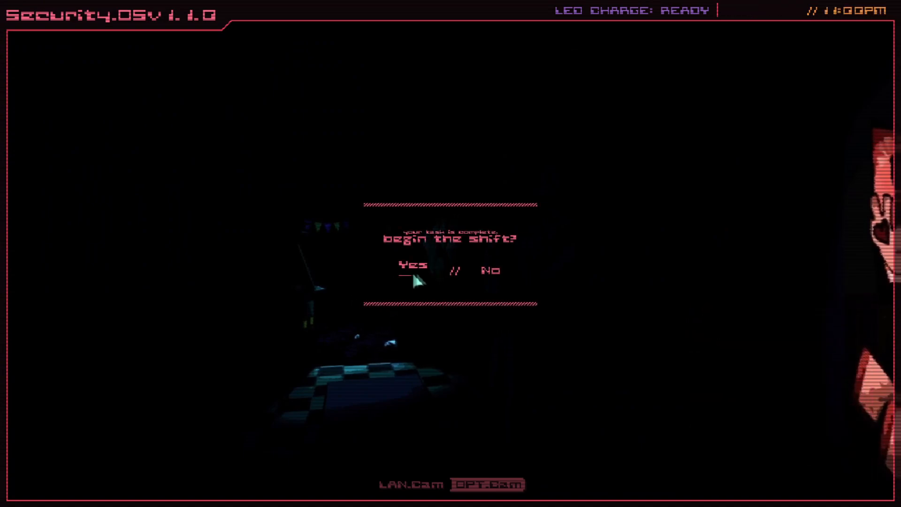
Answer Yes to 'begin the shift?' to start Night 2's shift at 12:00 AM.
left_click(412, 265)
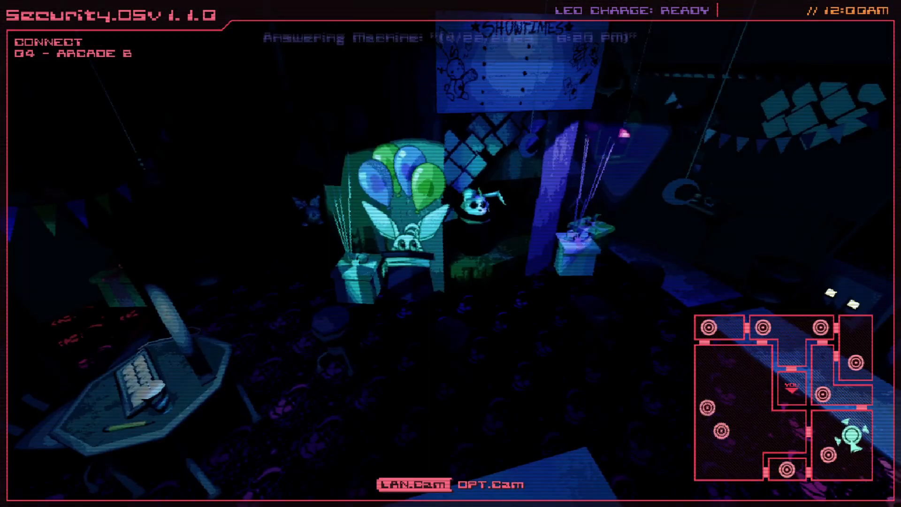
View camera 02 Dining Hall, showing an animatronic among the tables.
left_click(716, 412)
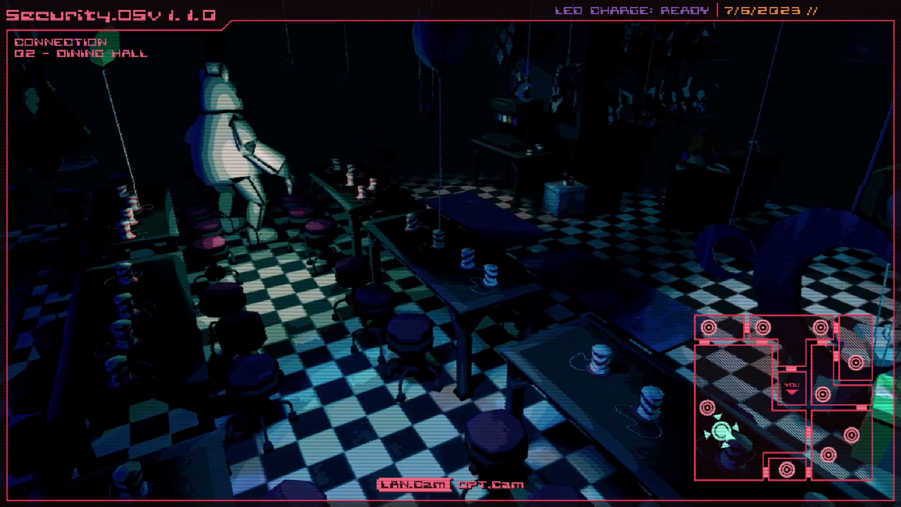
Watch camera 07 Crossroads as an animatronic approaches until the feed cuts to static.
left_click(757, 326)
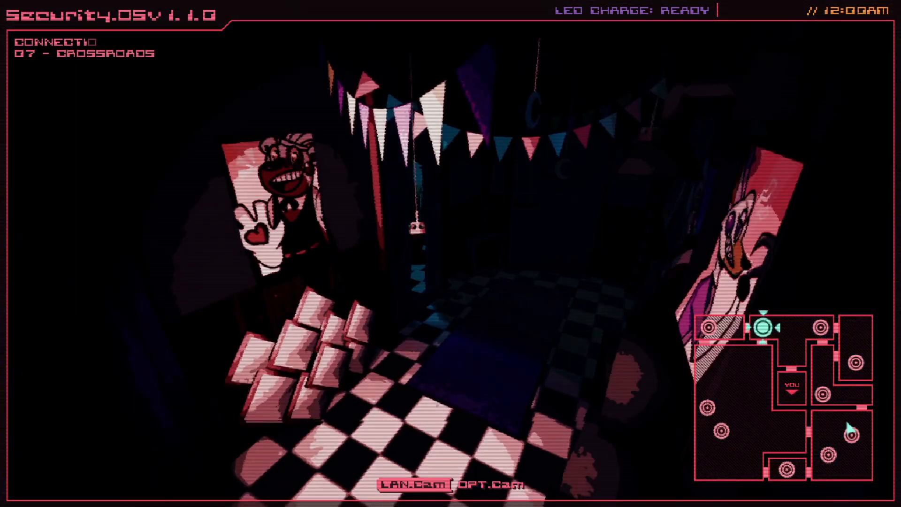
left_click(833, 434)
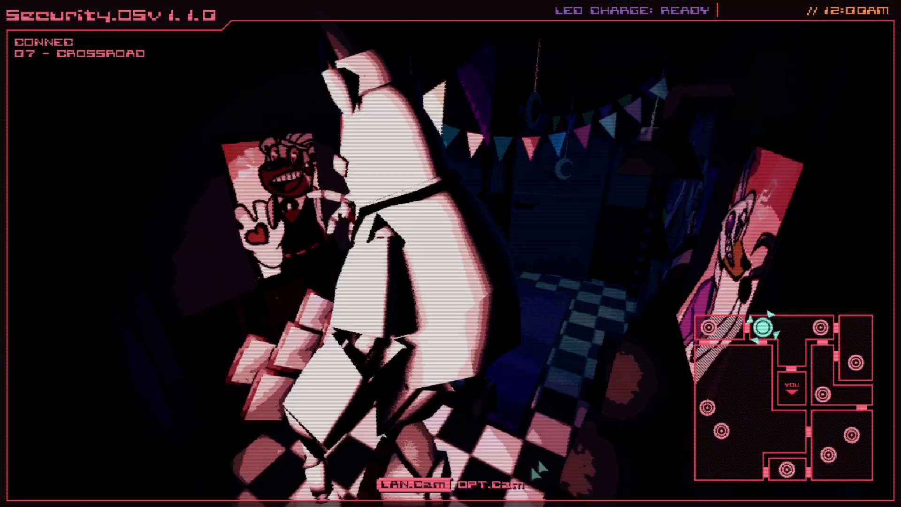
left_click(486, 484)
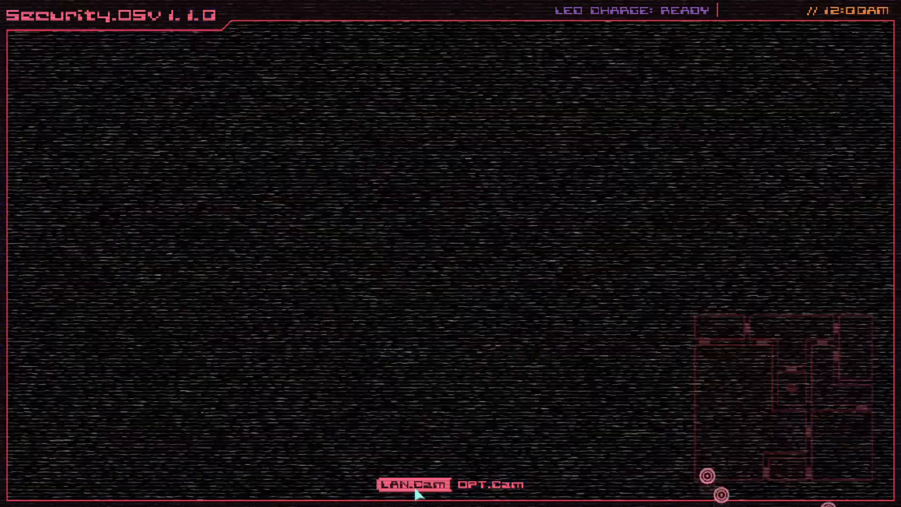
Check the Crossroads East camera, glance at the office and flash the LED light.
left_click(412, 484)
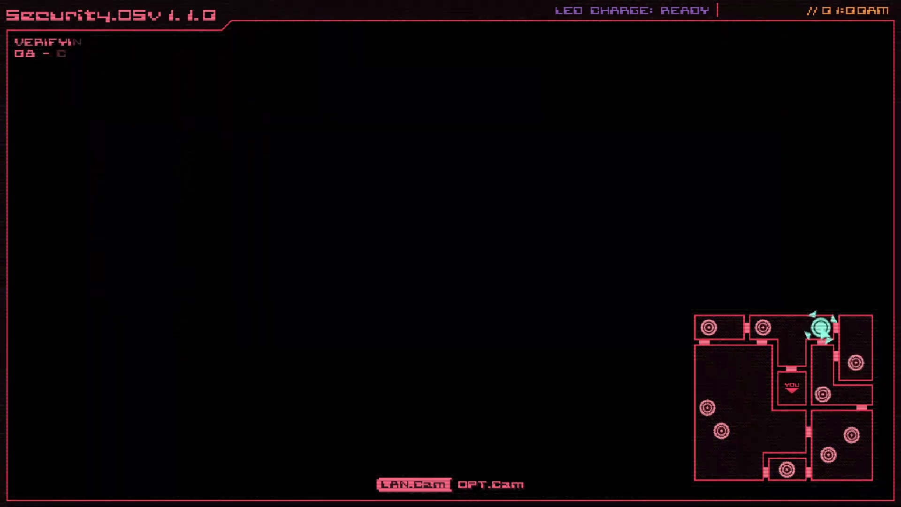
left_click(488, 484)
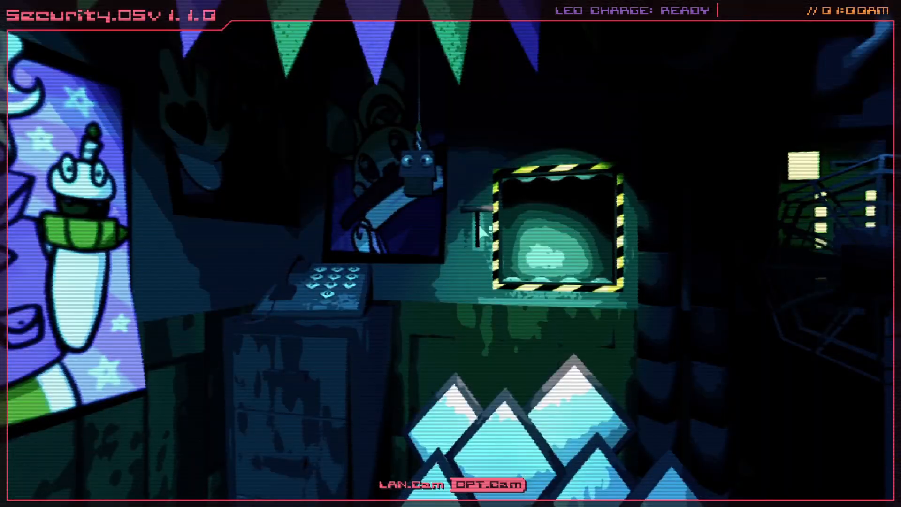
left_click(490, 484)
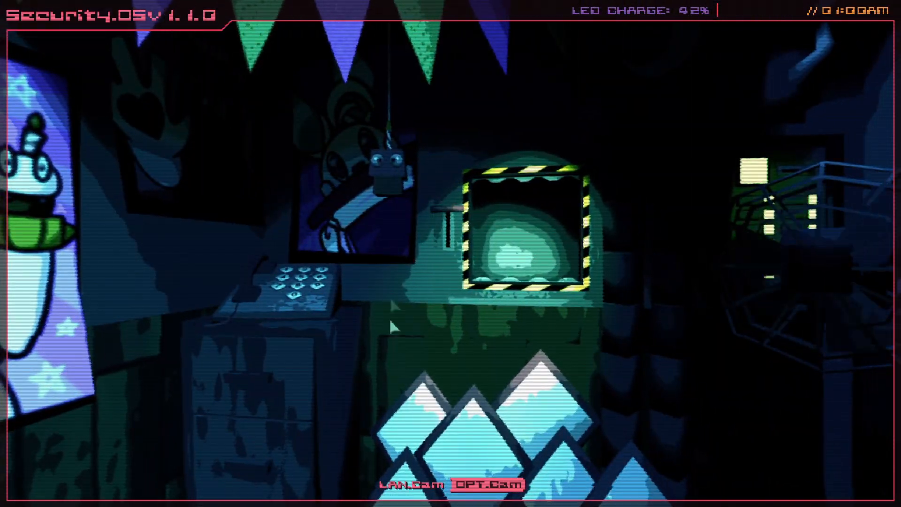
left_click(410, 484)
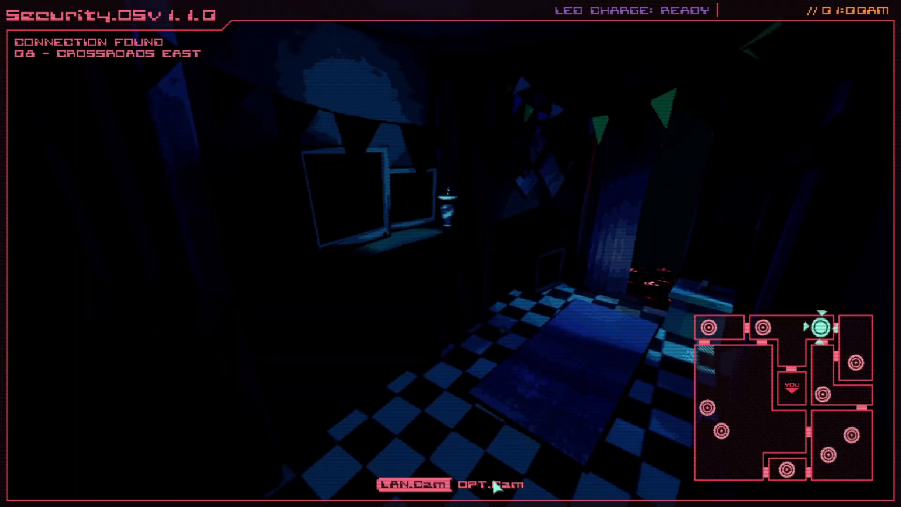
Alternate office and camera views, checking Crossroads West (CAM 07) and then Crossroads East (CAM 08).
left_click(488, 484)
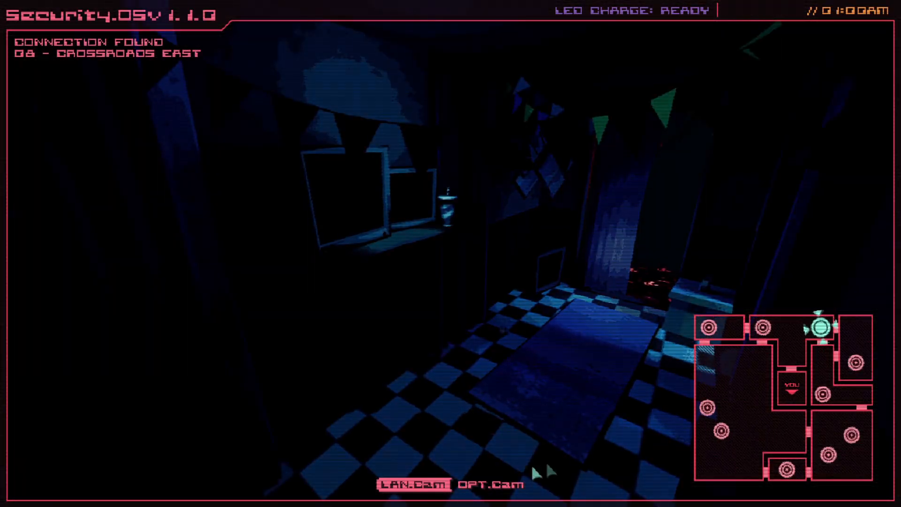
left_click(488, 484)
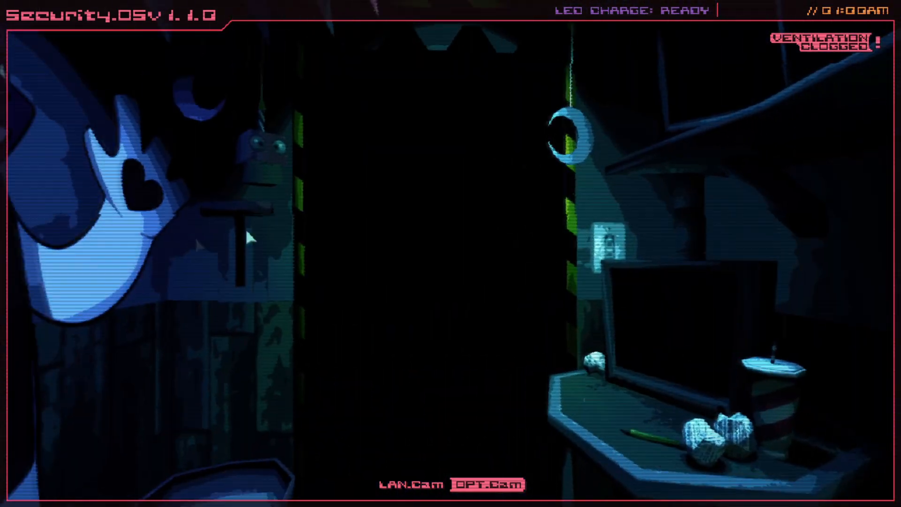
left_click(487, 483)
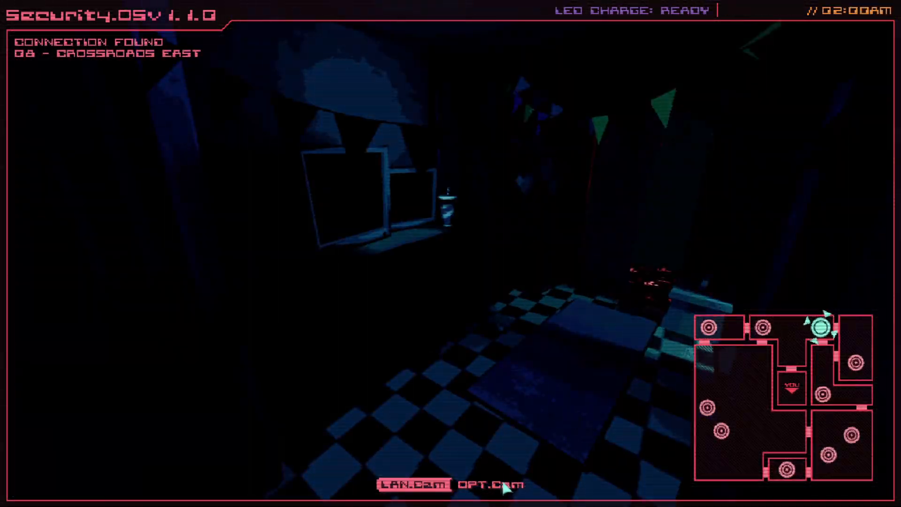
left_click(489, 484)
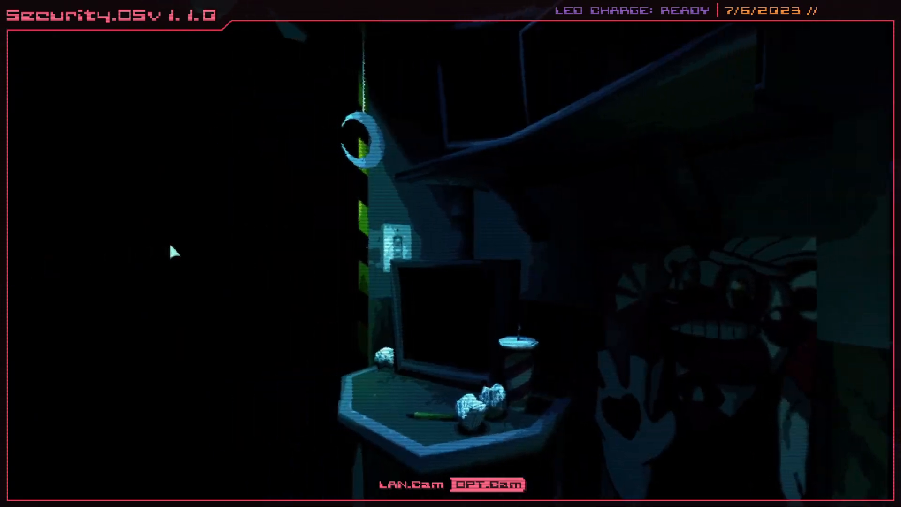
left_click(412, 483)
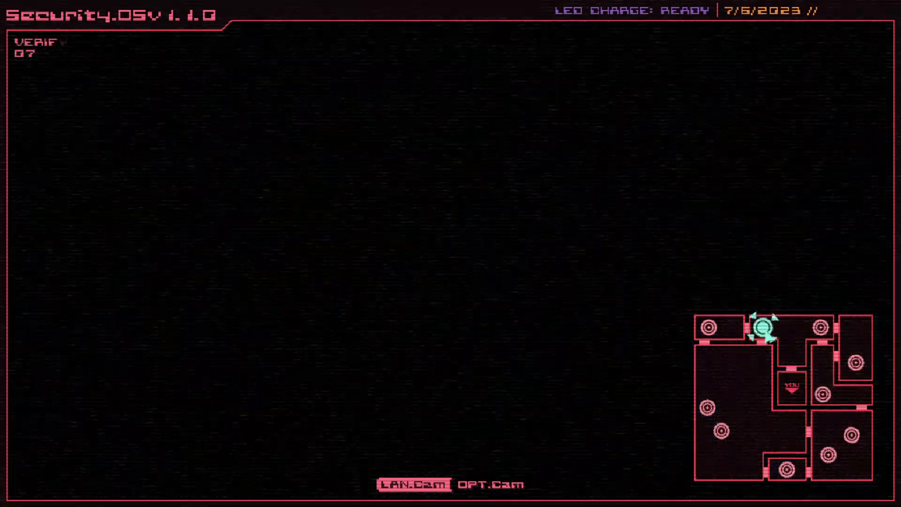
left_click(487, 484)
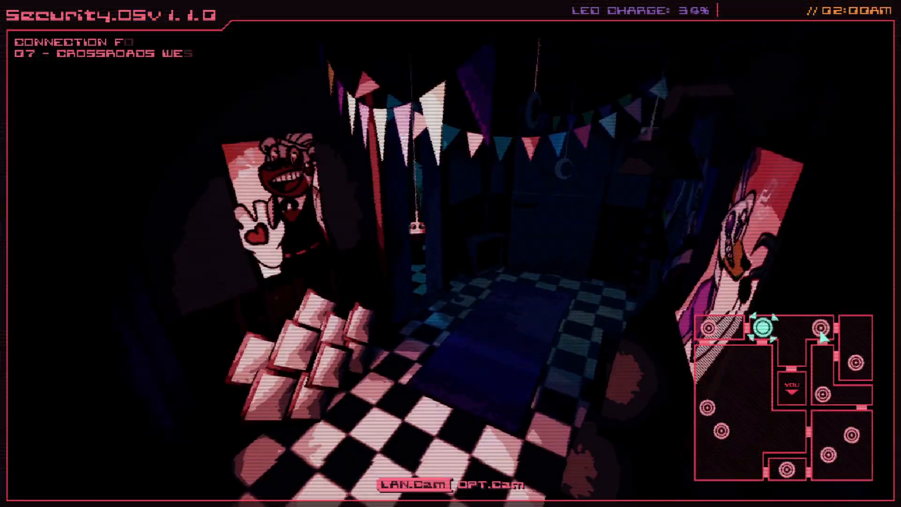
left_click(487, 484)
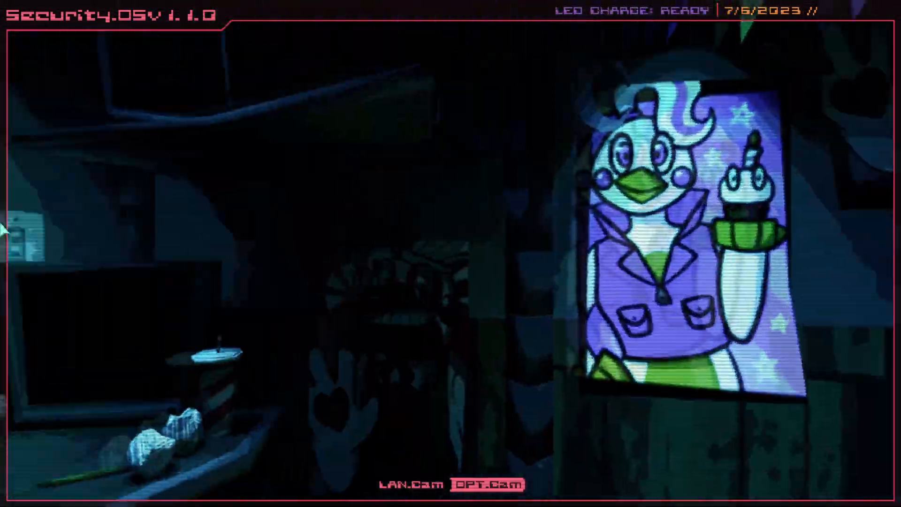
left_click(409, 484)
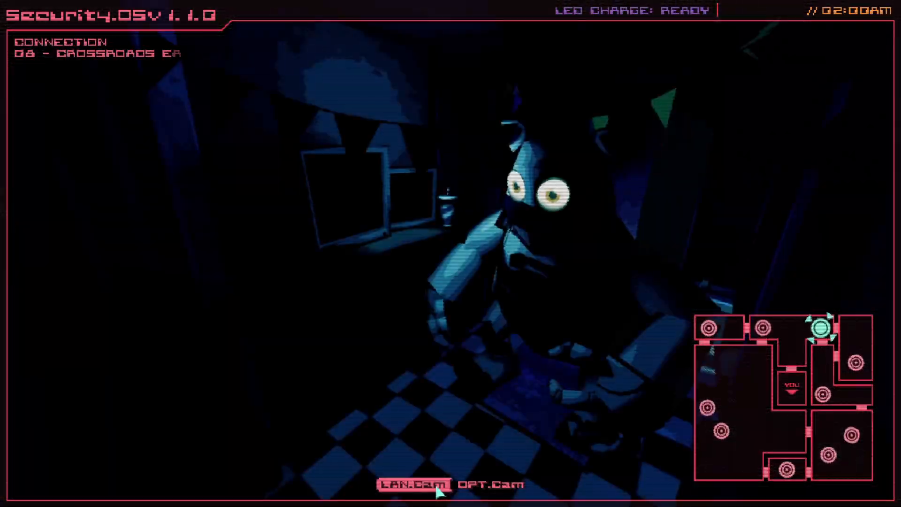
Glance around the office, then open the Main Hall camera (CAM 05).
left_click(490, 485)
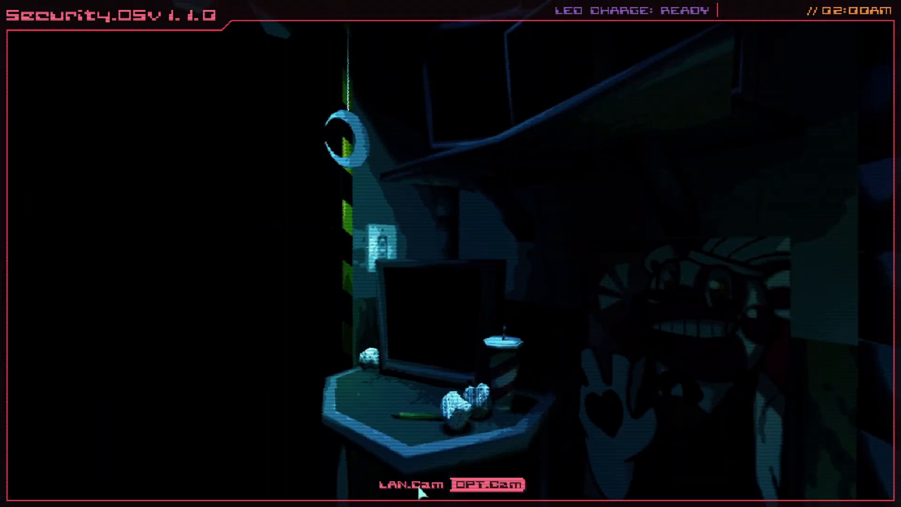
left_click(485, 484)
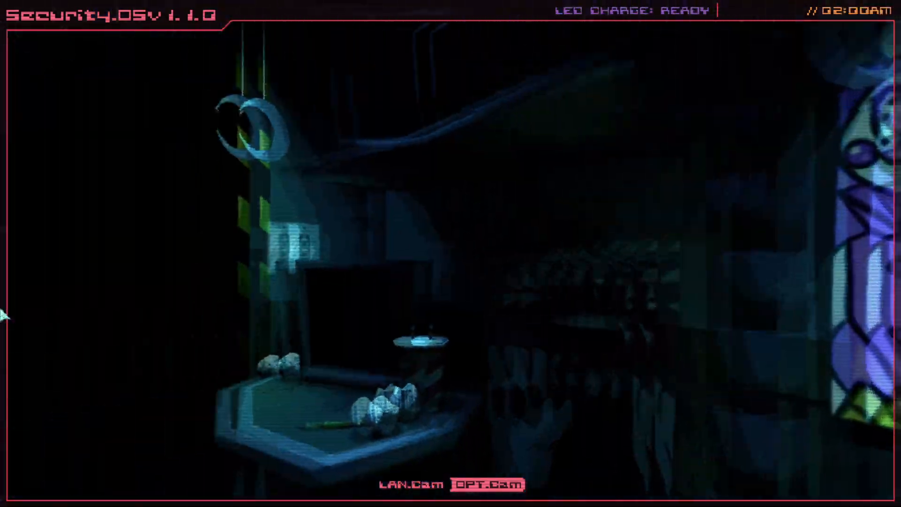
left_click(411, 484)
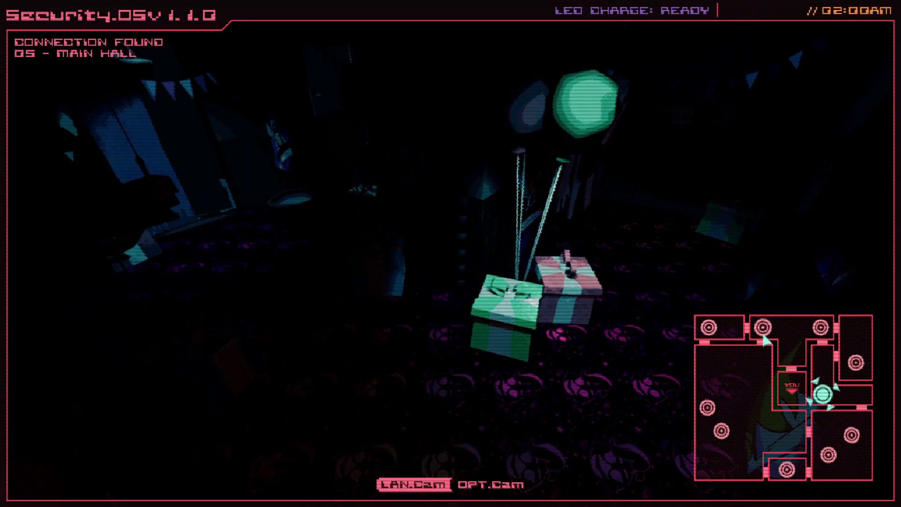
Check the office, then switch to the Arcade B camera (CAM 04) as 3AM arrives.
left_click(489, 483)
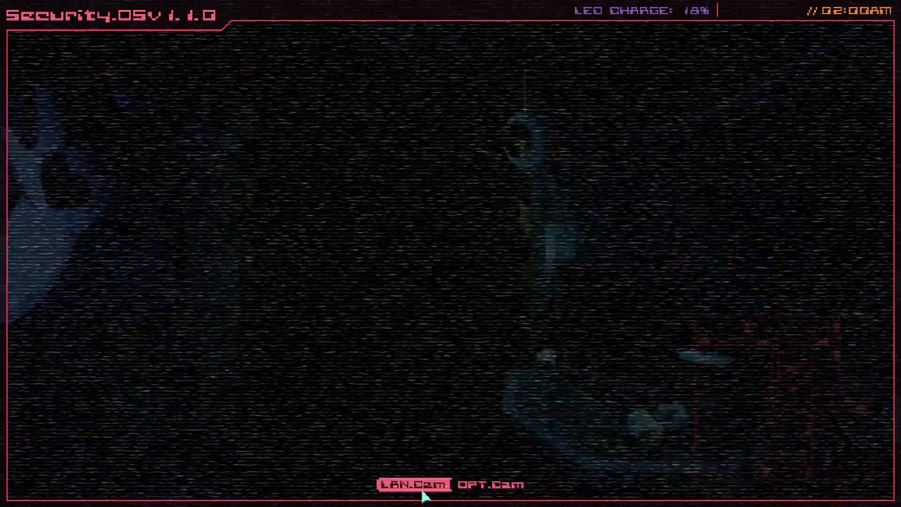
left_click(492, 484)
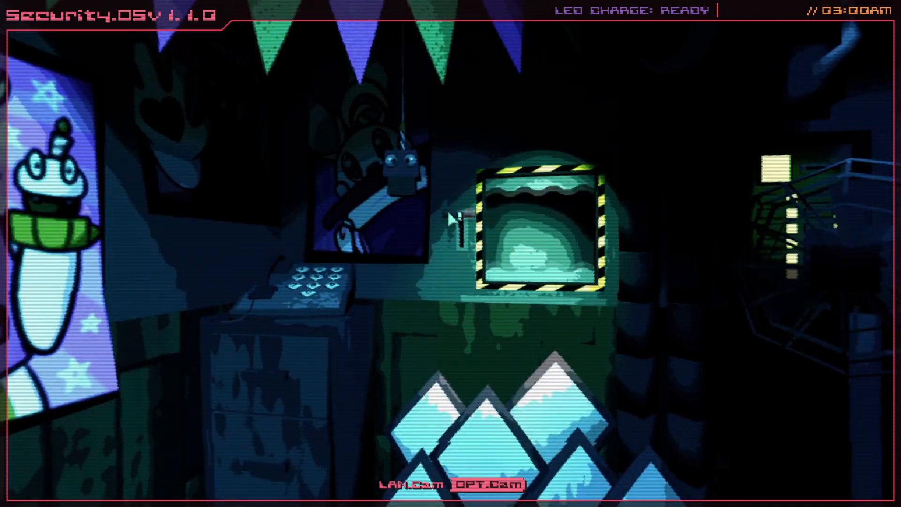
left_click(408, 484)
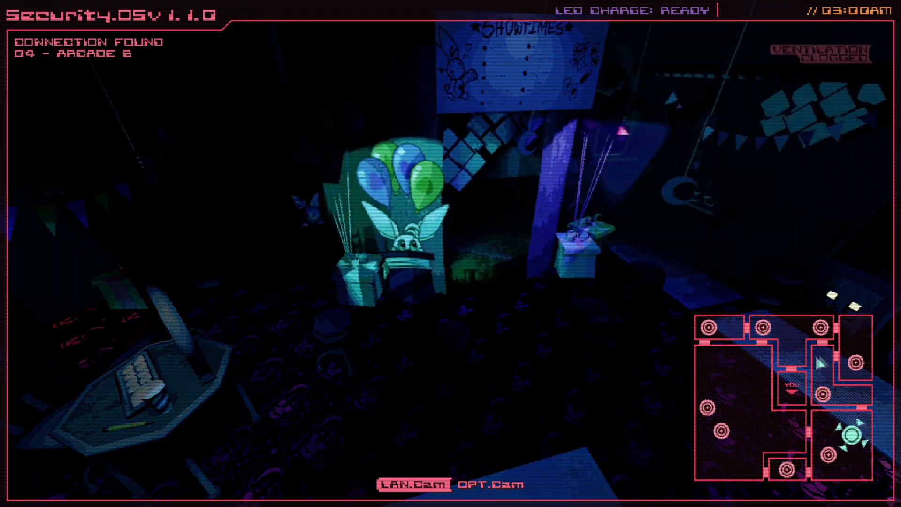
View Crossroads East (CAM 08) twice between office checks, spotting the animatronic there.
left_click(487, 499)
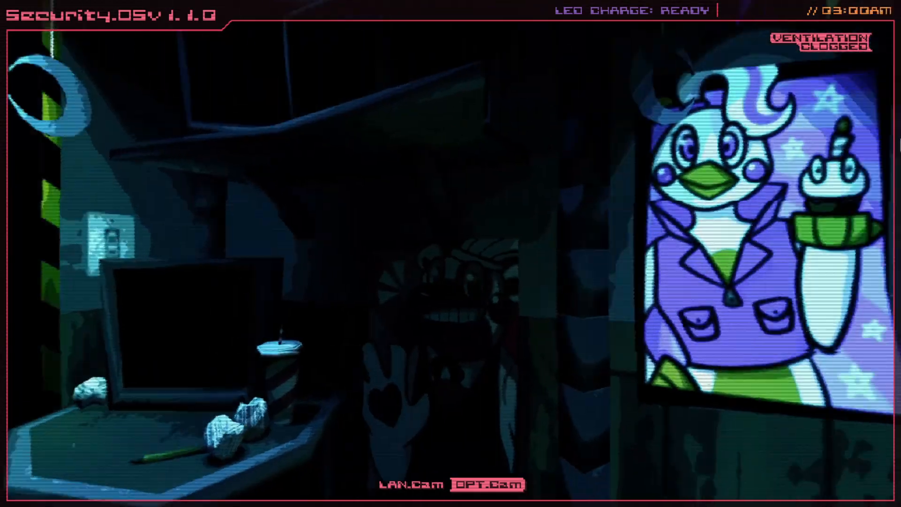
left_click(488, 483)
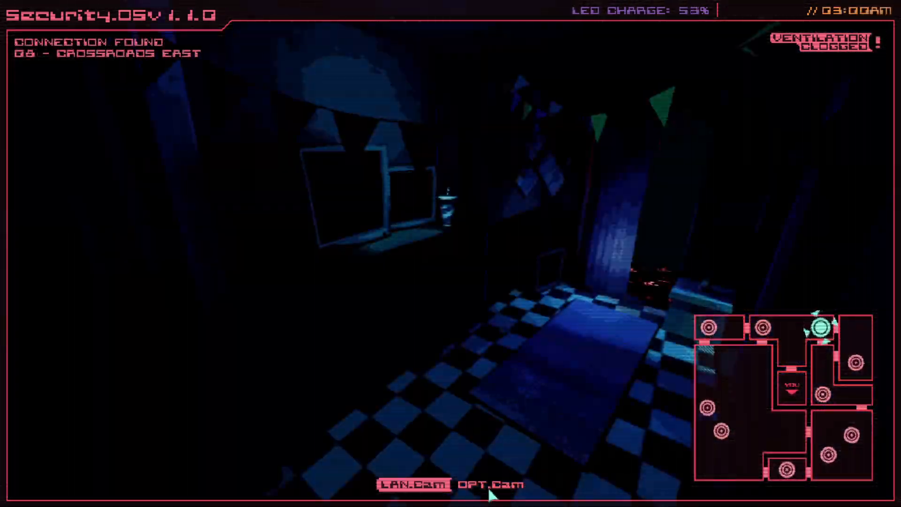
left_click(491, 484)
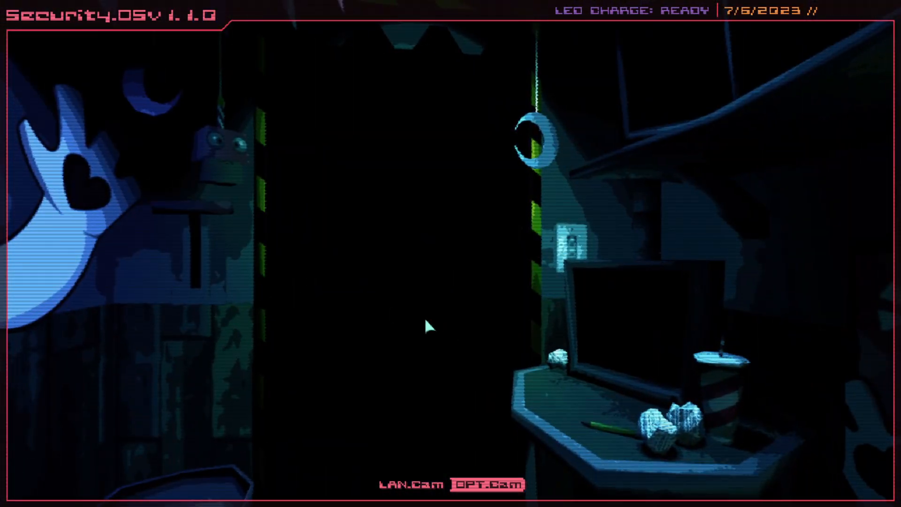
left_click(412, 483)
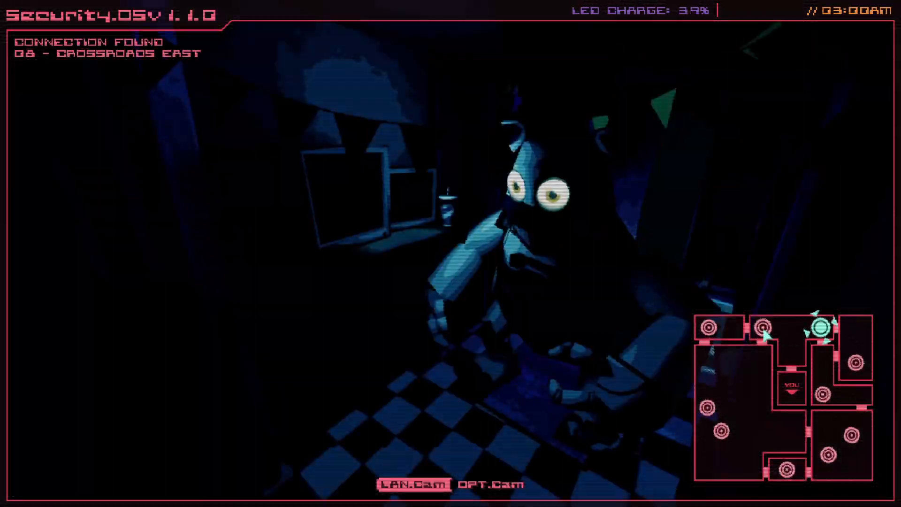
left_click(489, 484)
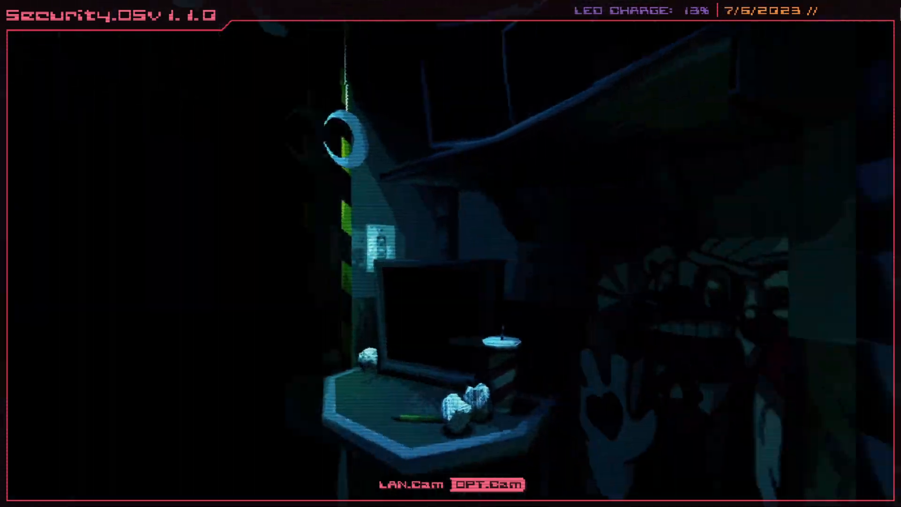
left_click(488, 484)
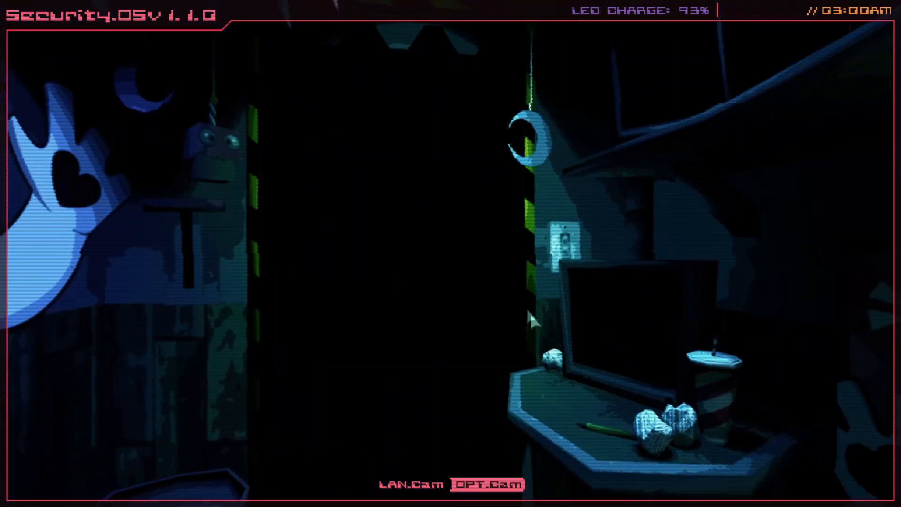
left_click(410, 484)
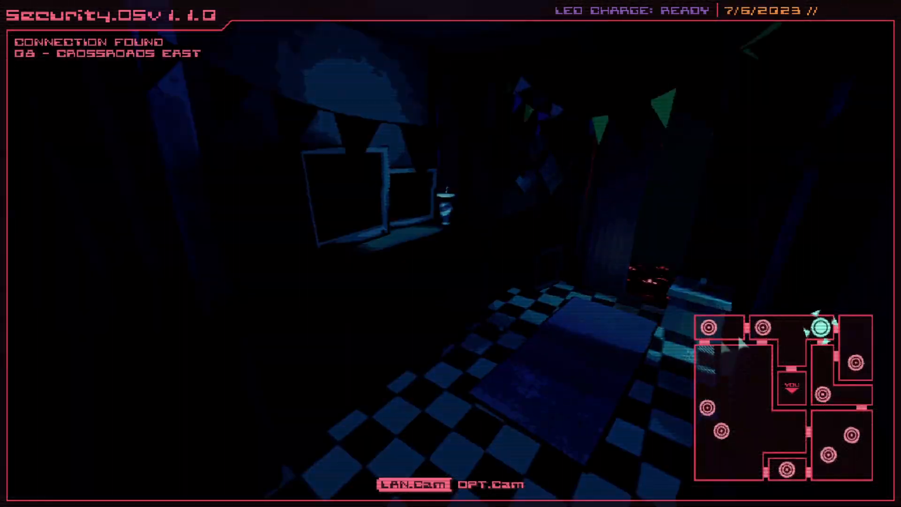
Look toward the office doorway, then reload CAM 08, where the animatronic looms close.
left_click(486, 484)
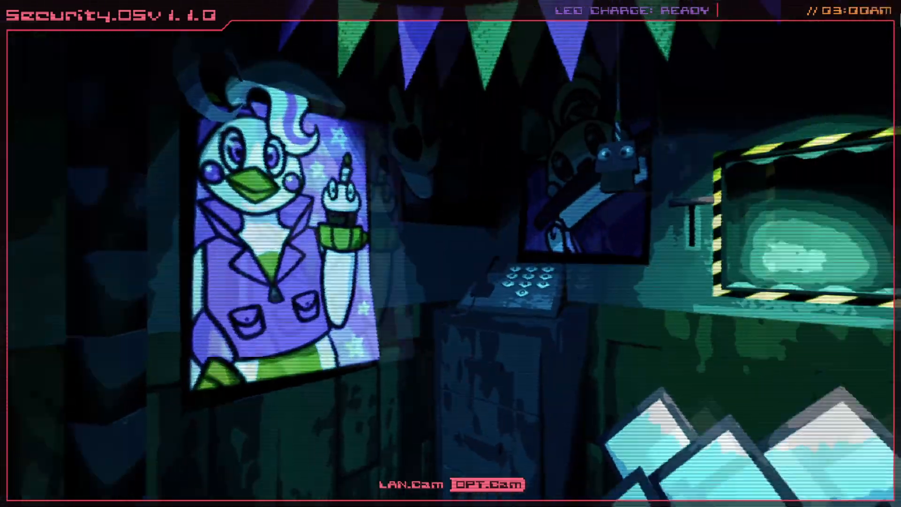
left_click(487, 484)
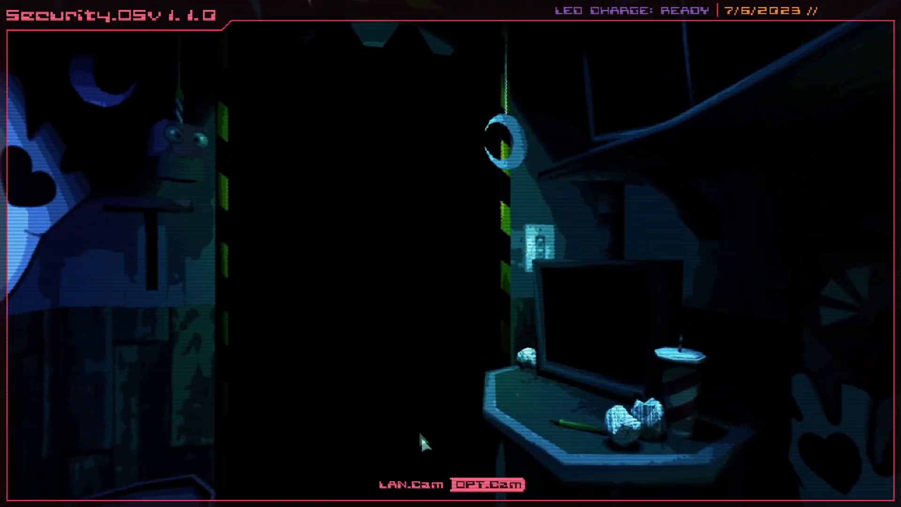
left_click(411, 484)
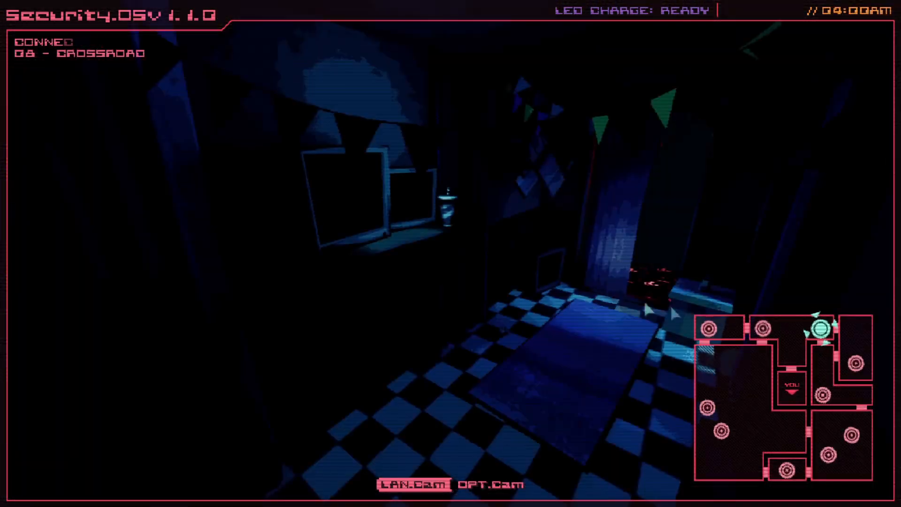
left_click(818, 327)
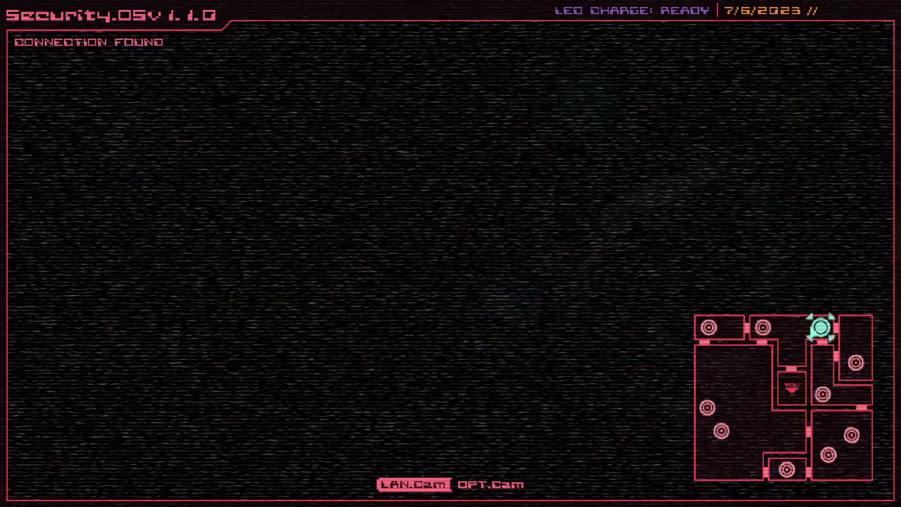
left_click(490, 484)
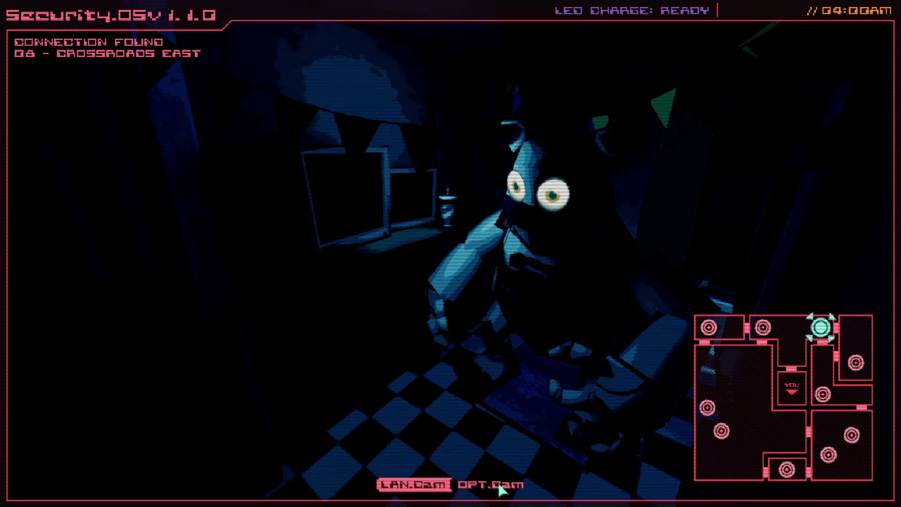
Flash the LED on CAM 08 and CAM 07, then watch the office doorway at 5AM.
left_click(492, 484)
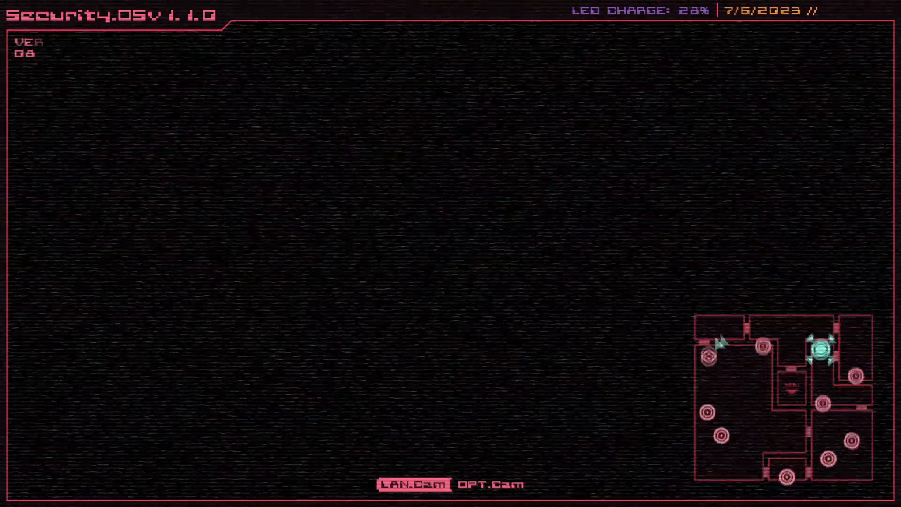
left_click(817, 349)
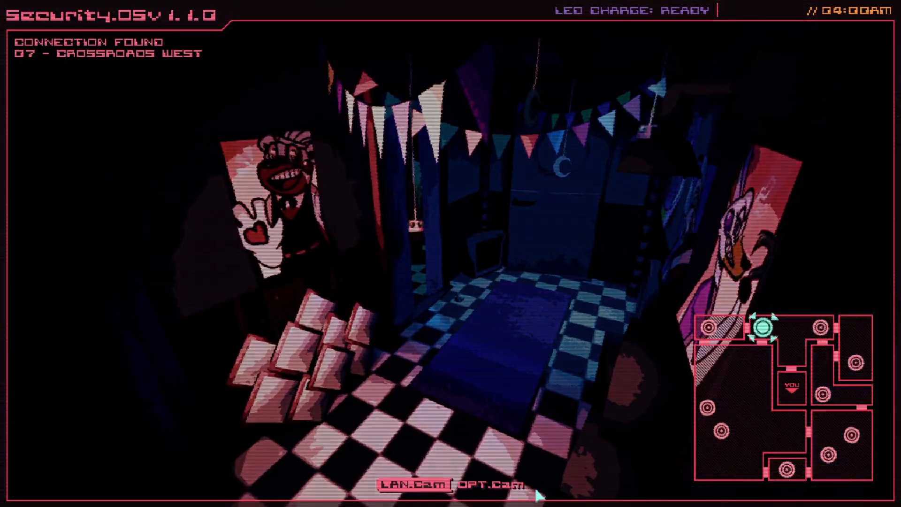
left_click(490, 485)
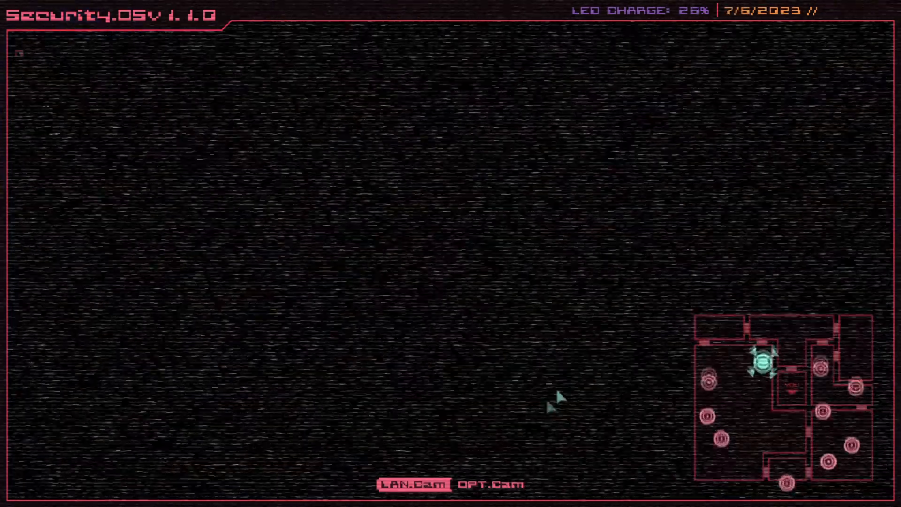
left_click(491, 484)
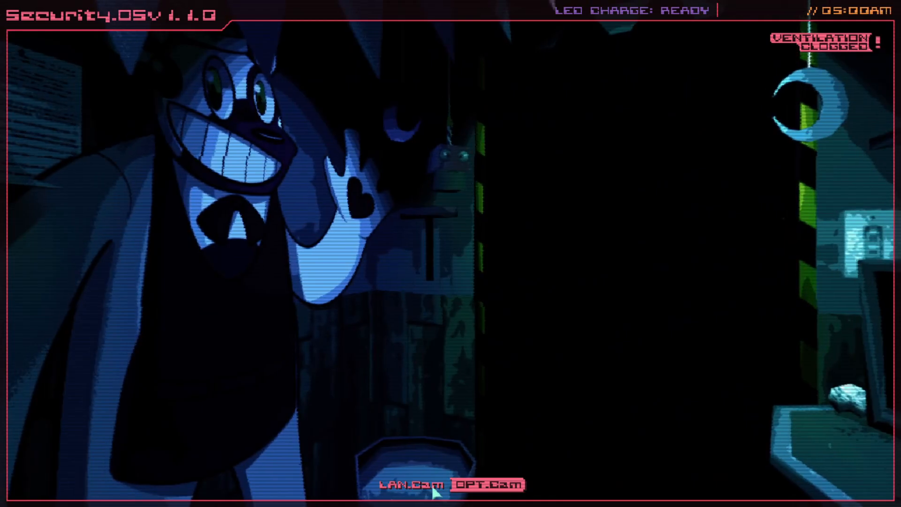
Cycle through Main Hall, Crossroads East, Crossroads West and the doorway, ending on CAM 07.
left_click(412, 484)
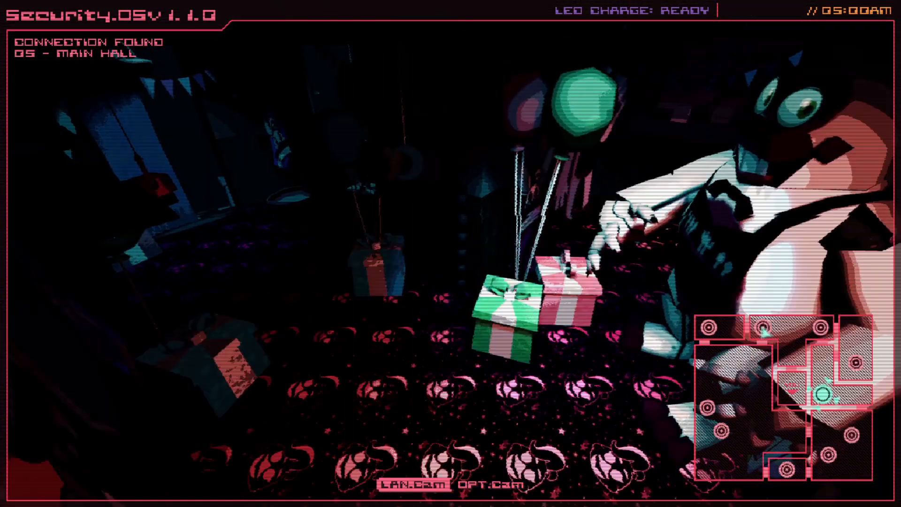
left_click(489, 485)
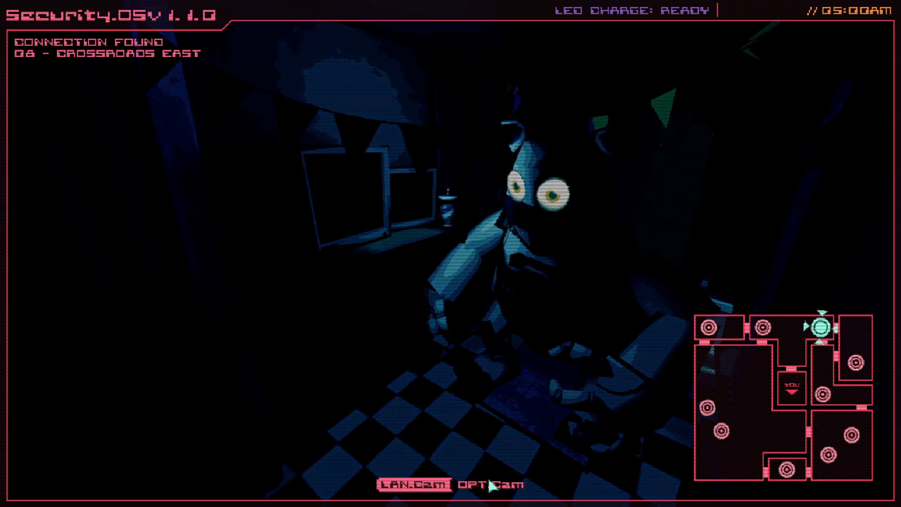
left_click(487, 485)
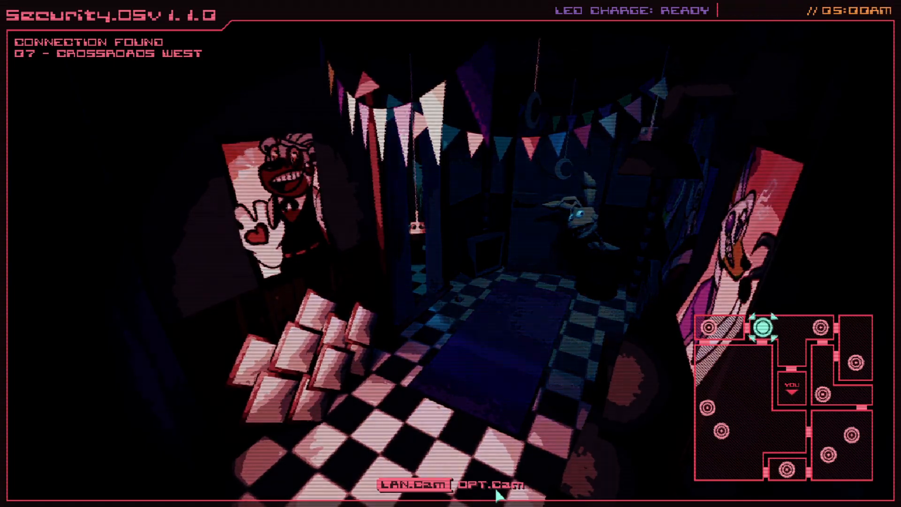
left_click(488, 484)
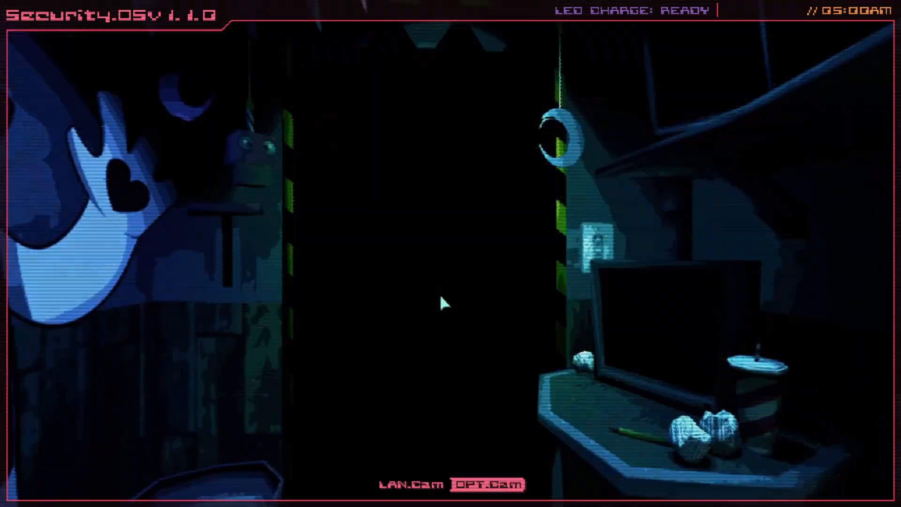
left_click(412, 483)
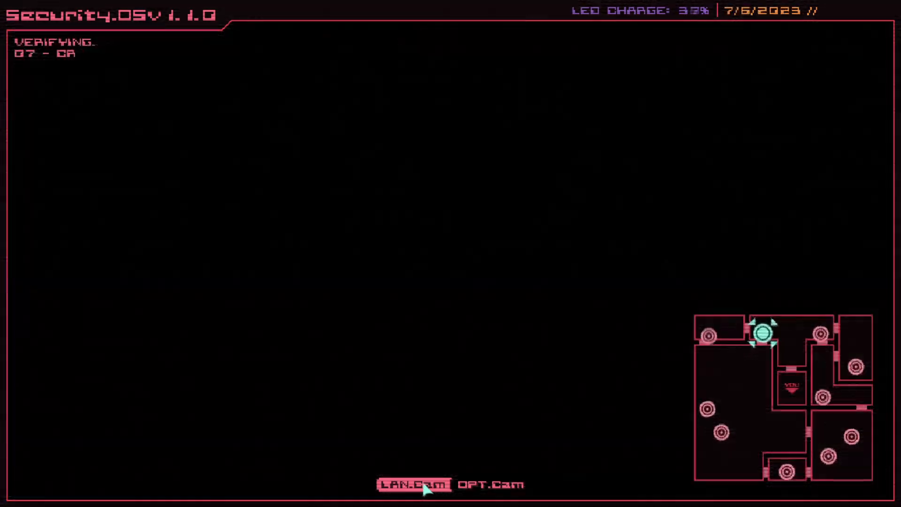
left_click(490, 484)
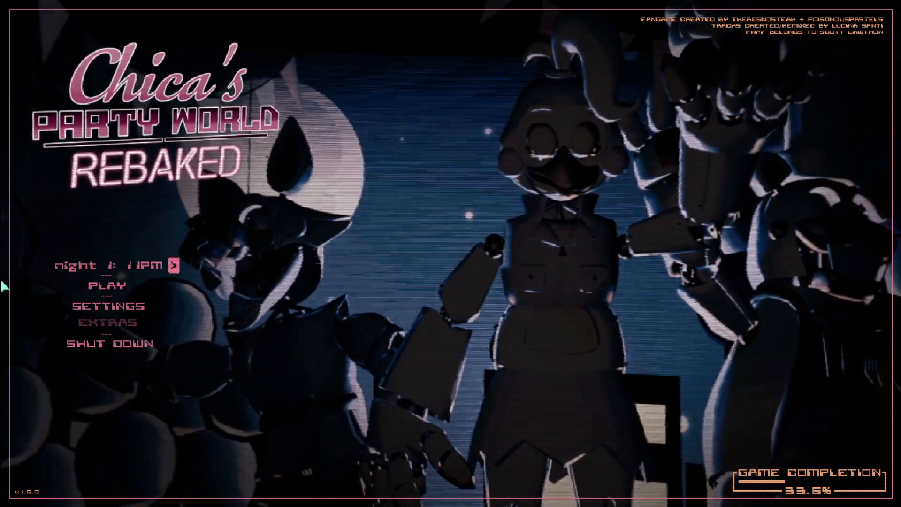
Advance the night selector from Night 1 to Night 3.
left_click(174, 265)
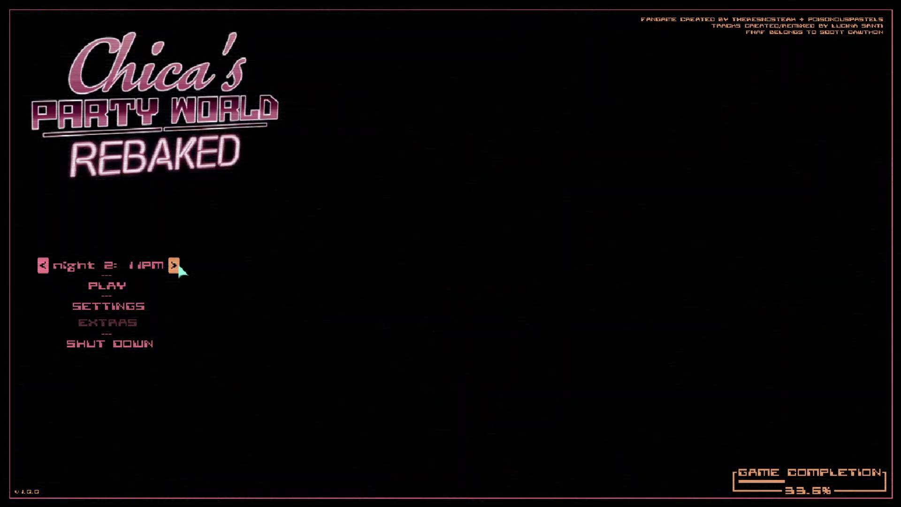
left_click(177, 265)
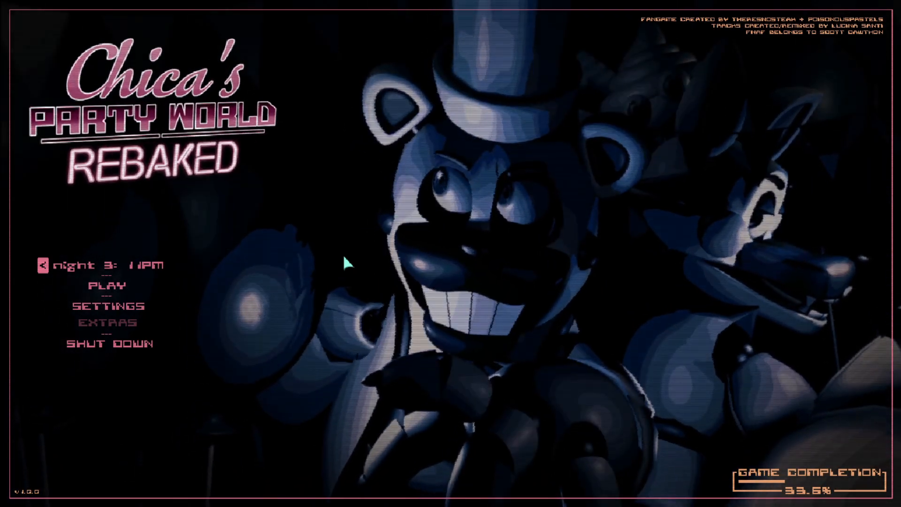